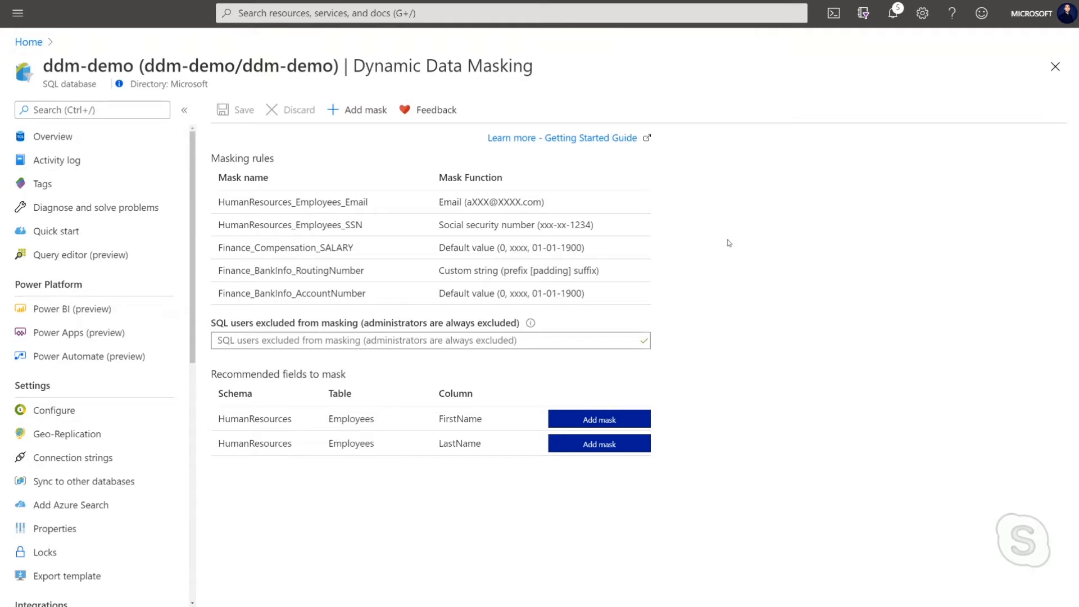
mouse_move(727, 243)
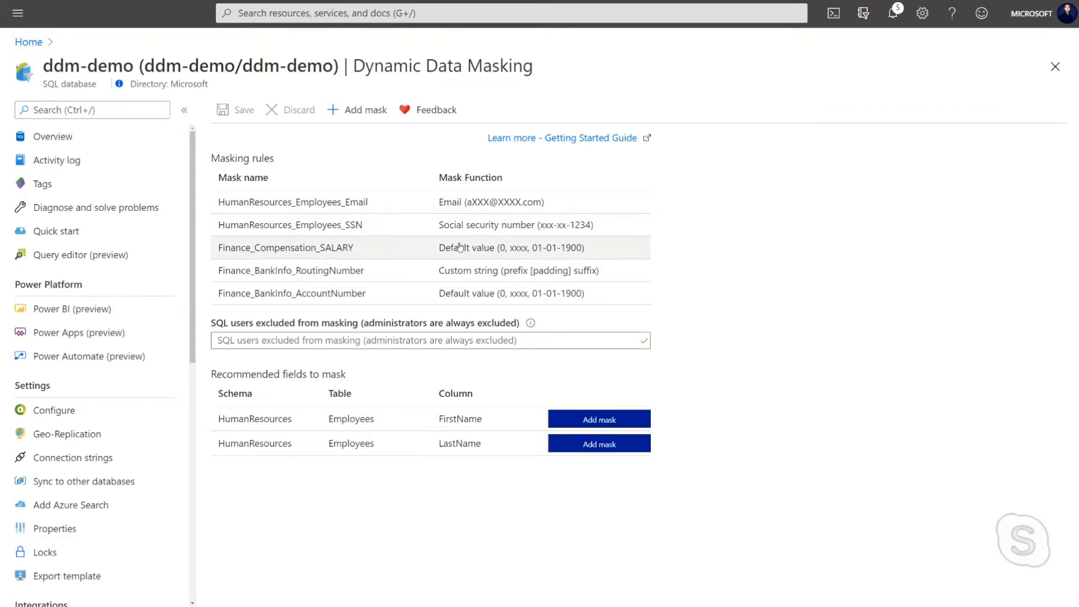
mouse_move(453, 202)
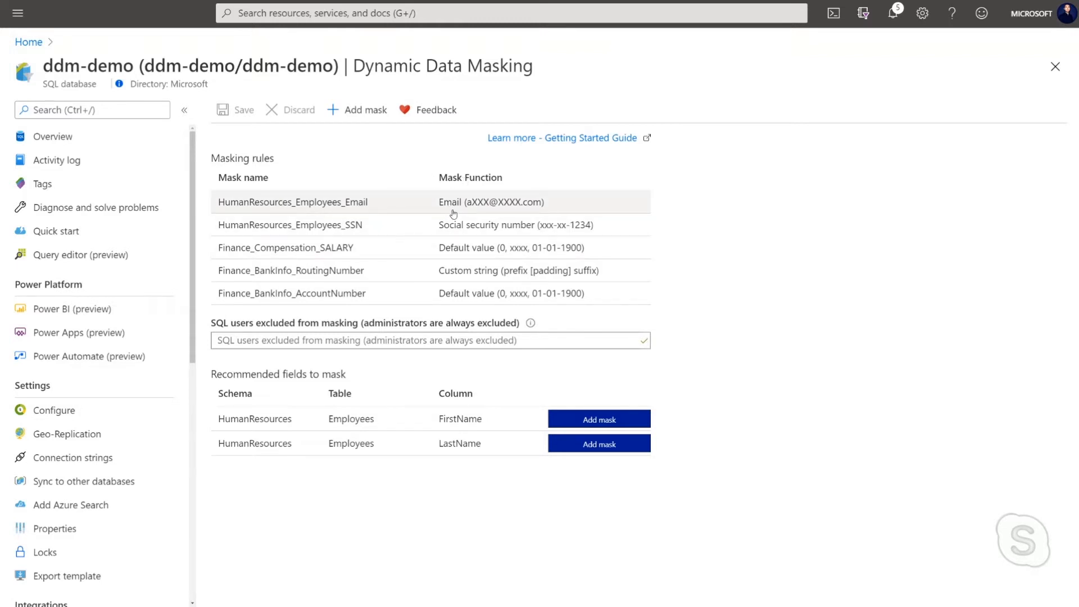
mouse_move(469, 248)
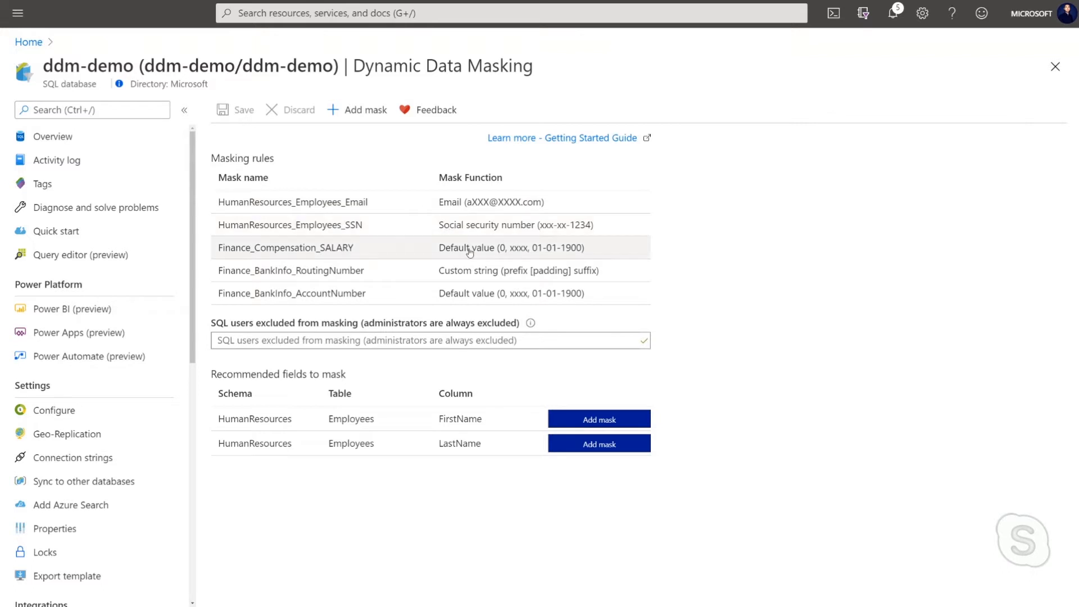
mouse_move(463, 251)
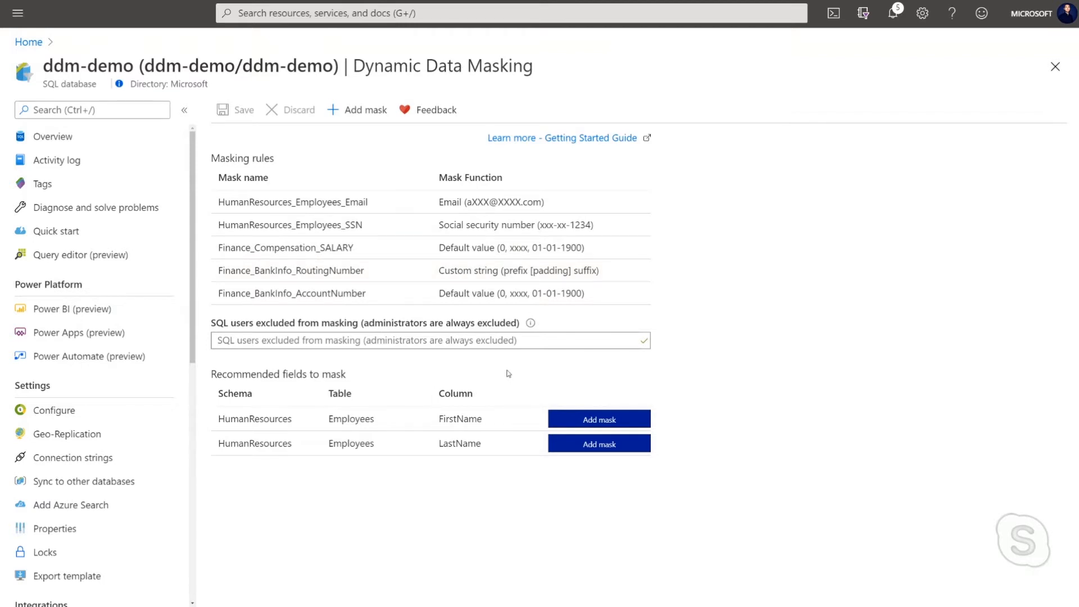
mouse_move(435, 375)
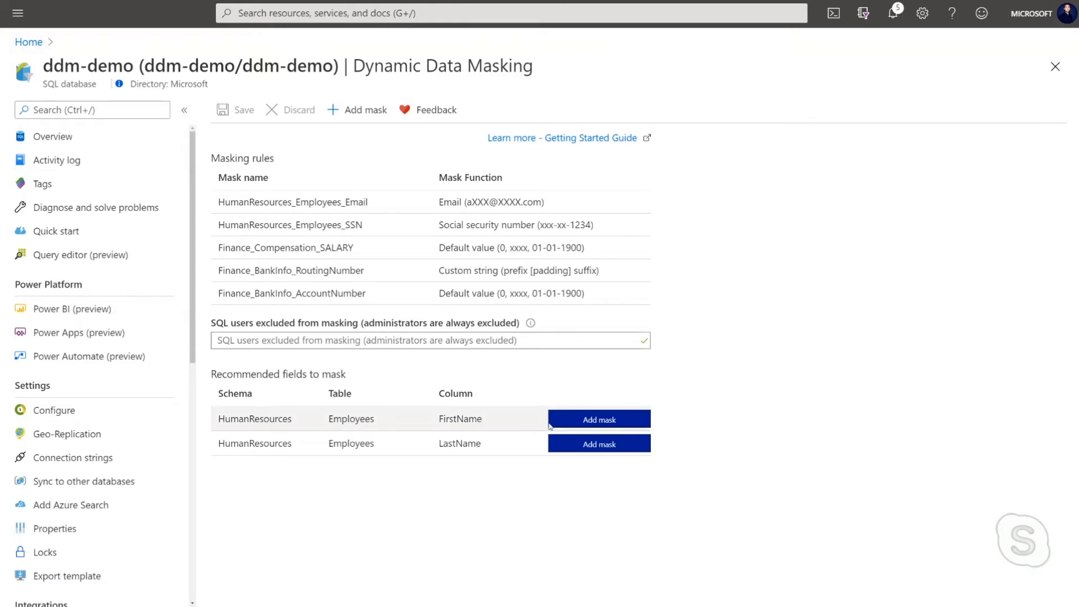
mouse_move(454, 426)
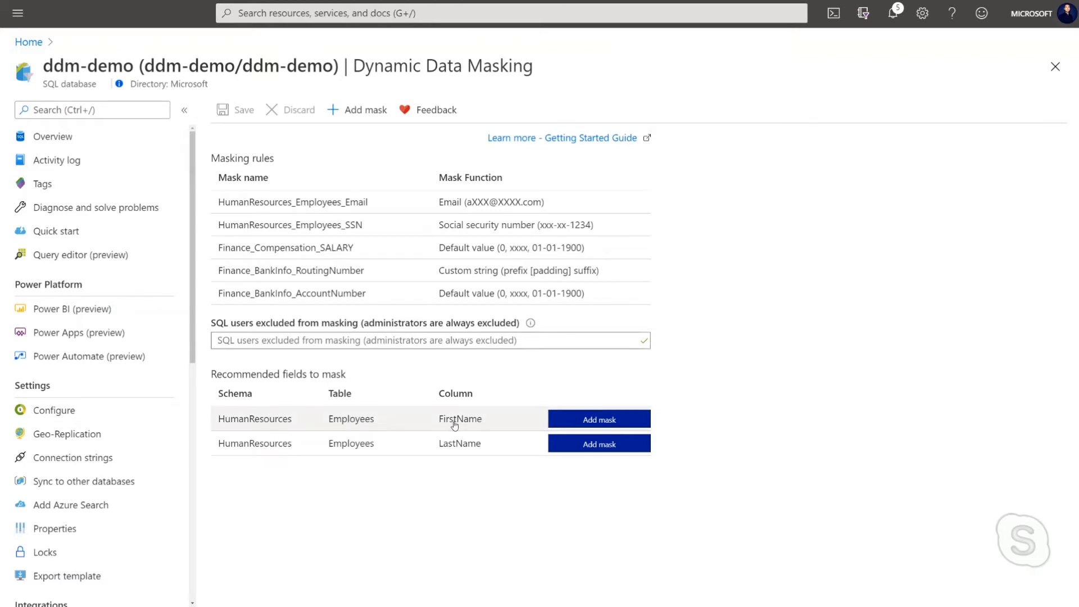
- Add default-value masks for the recommended FirstName and LastName columns and save the rules
left_click(598, 418)
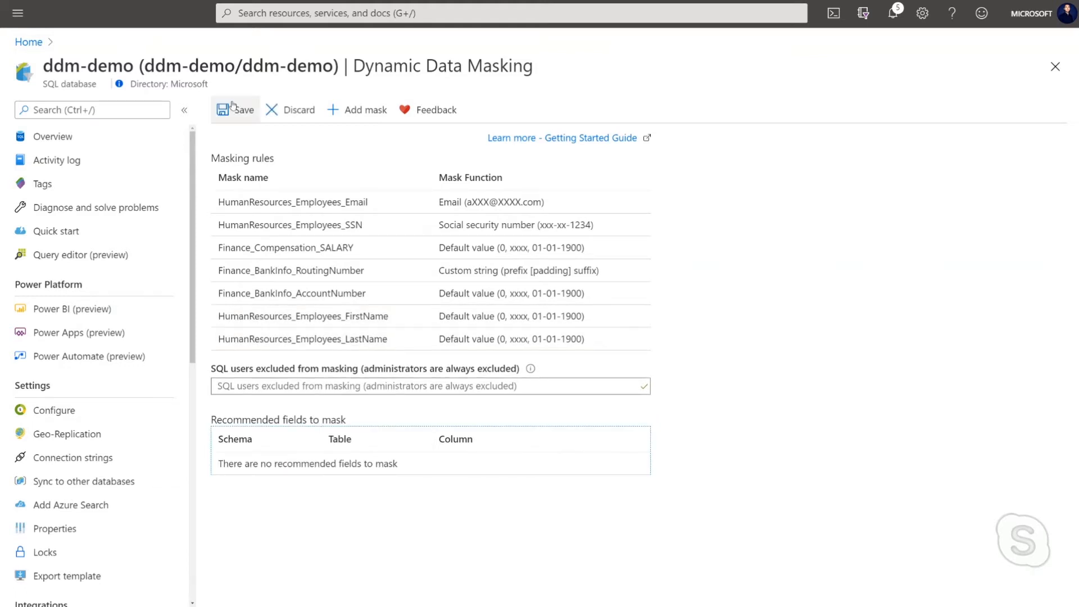
left_click(236, 110)
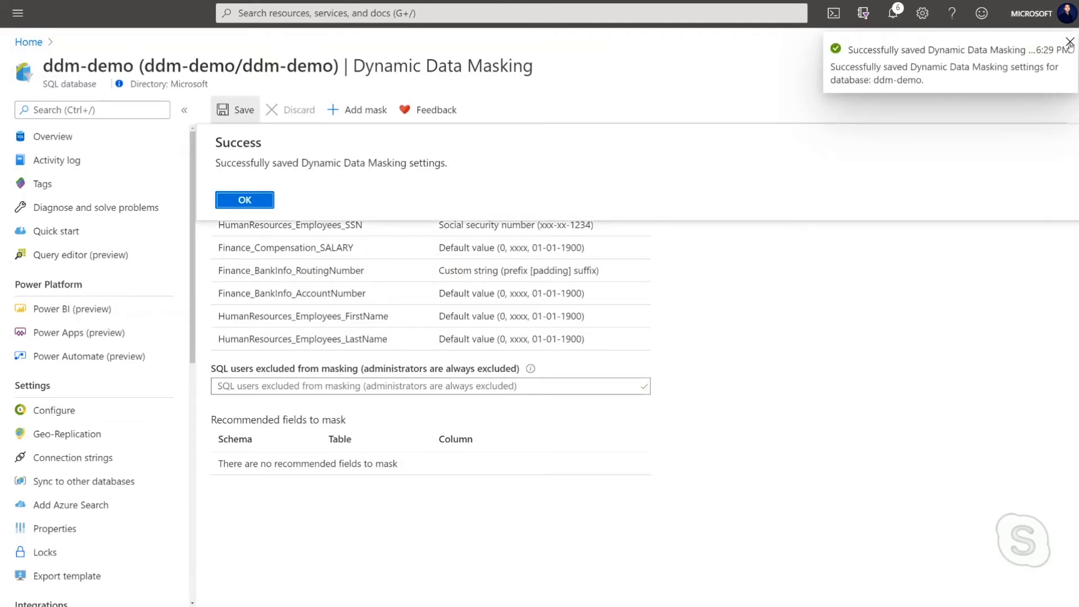
left_click(243, 200)
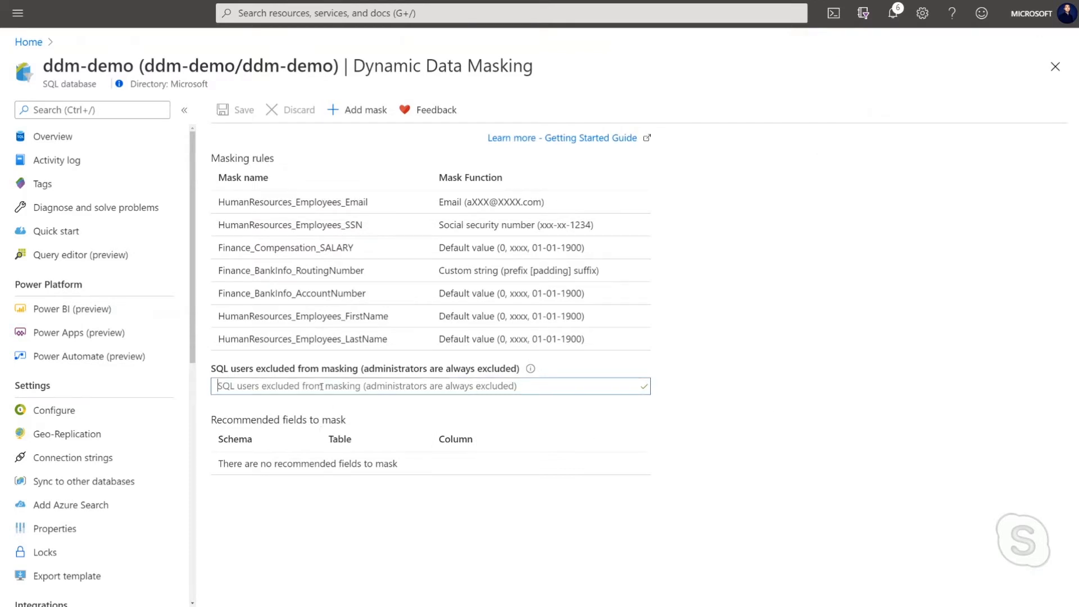
mouse_move(699, 435)
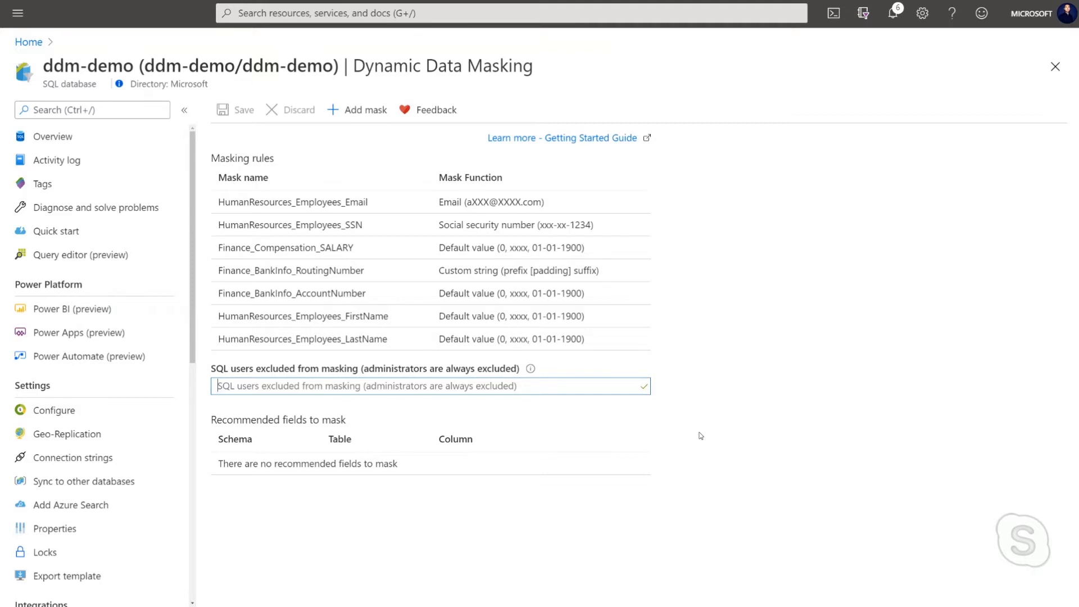
- Enter testuser as a SQL user excluded from masking and save the setting
type("tes")
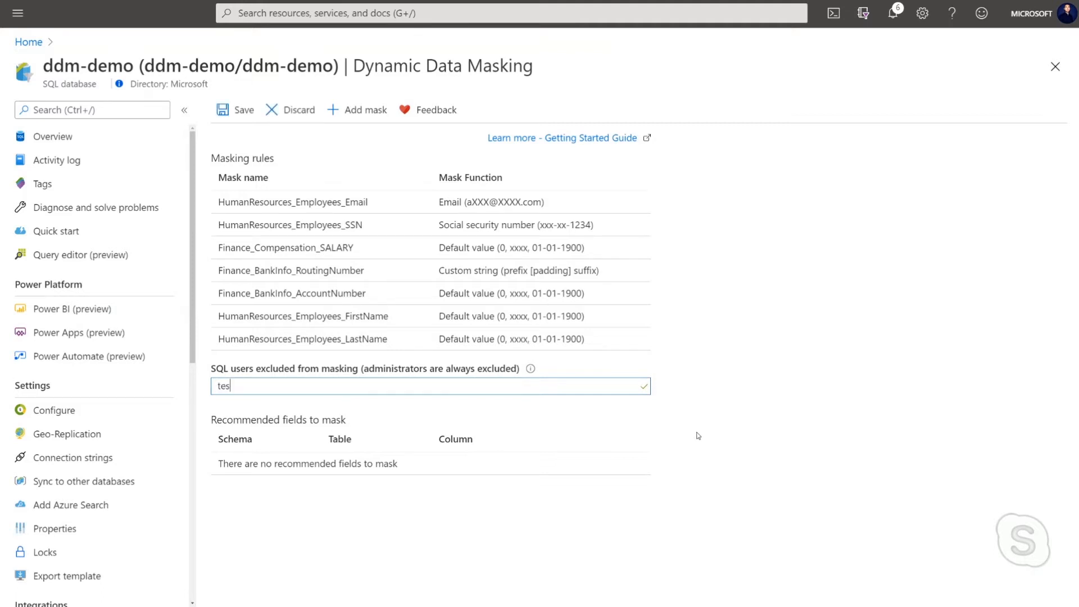
type("tuser")
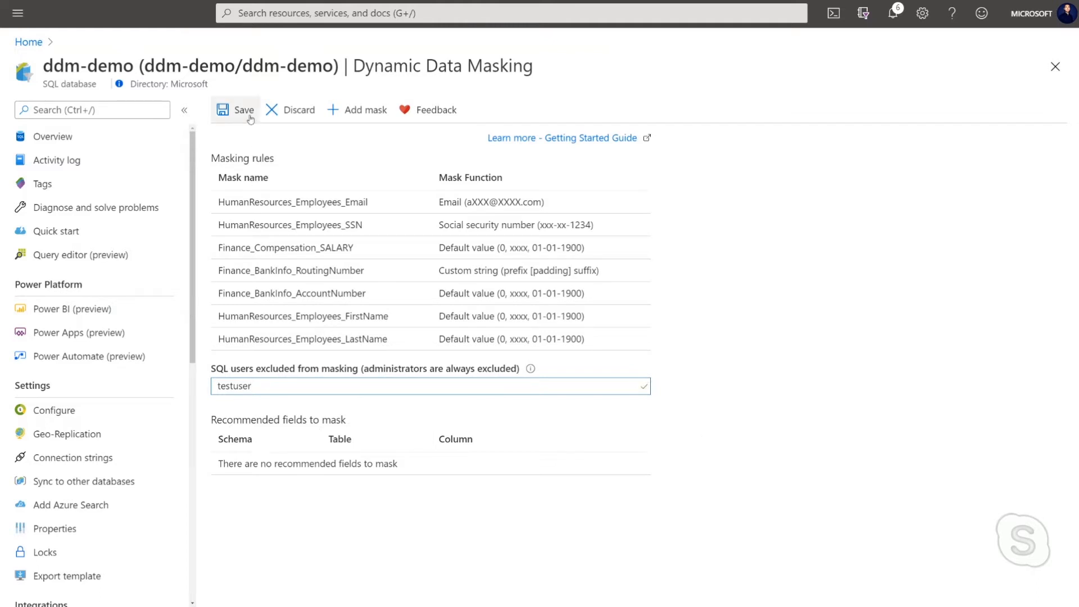
left_click(236, 110)
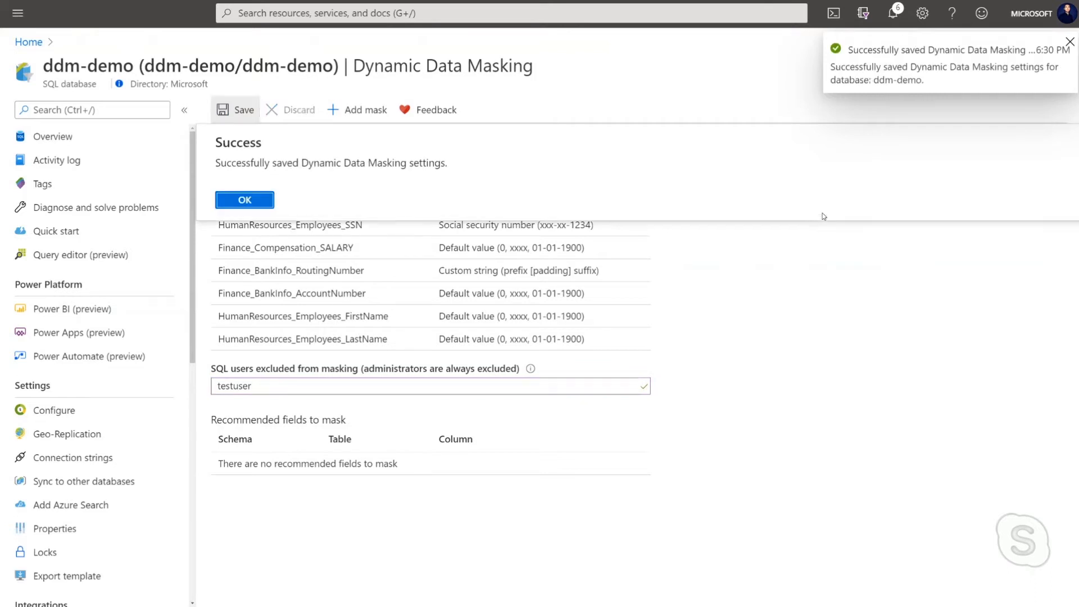
left_click(244, 200)
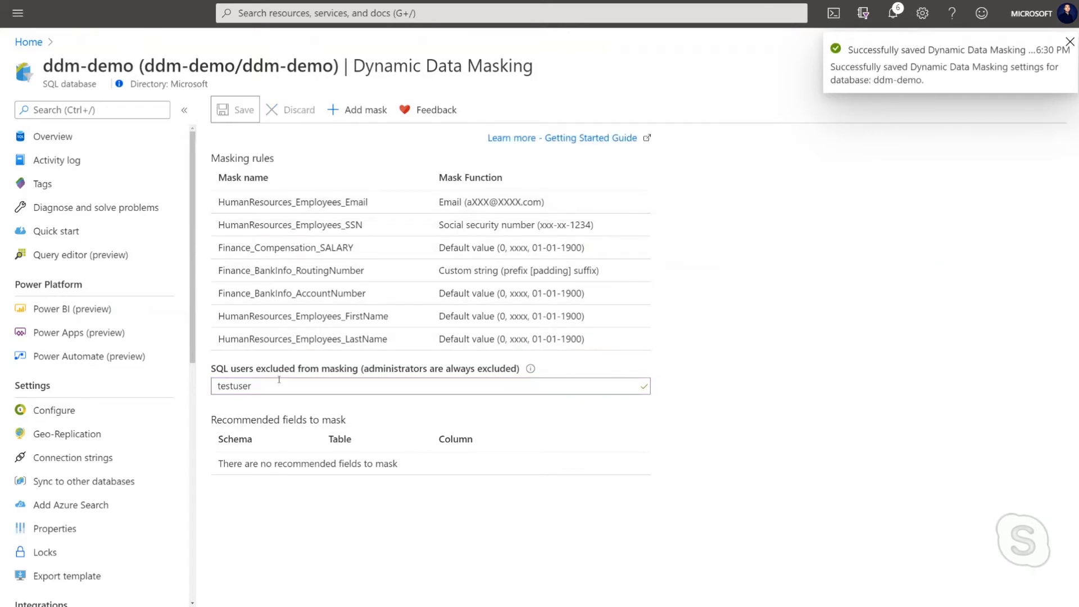
mouse_move(328, 192)
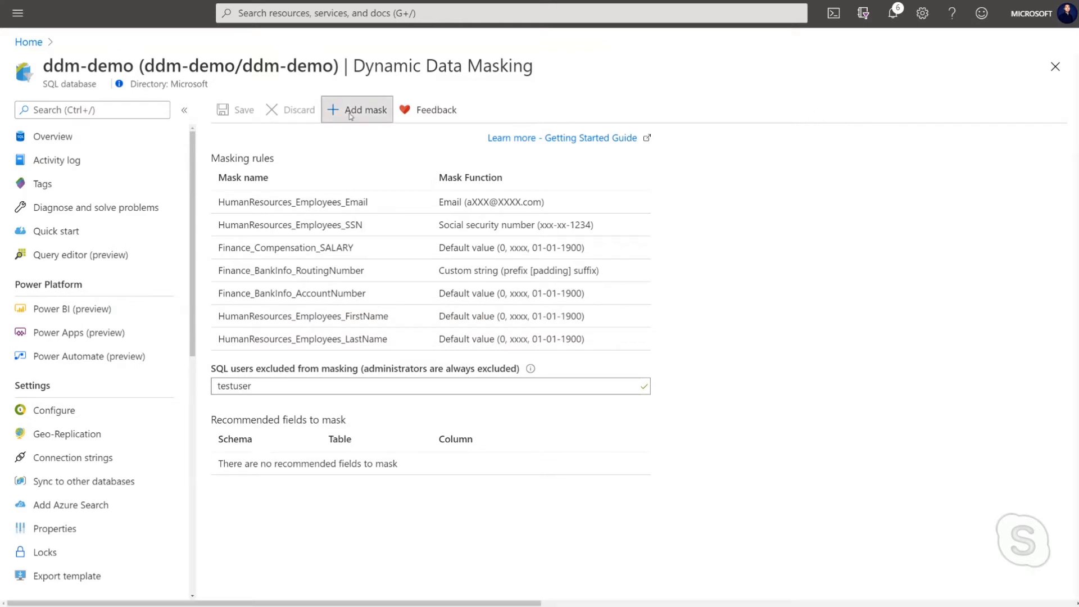
- Add a Finance Compensation BONUS masking rule using the Default value format
left_click(356, 109)
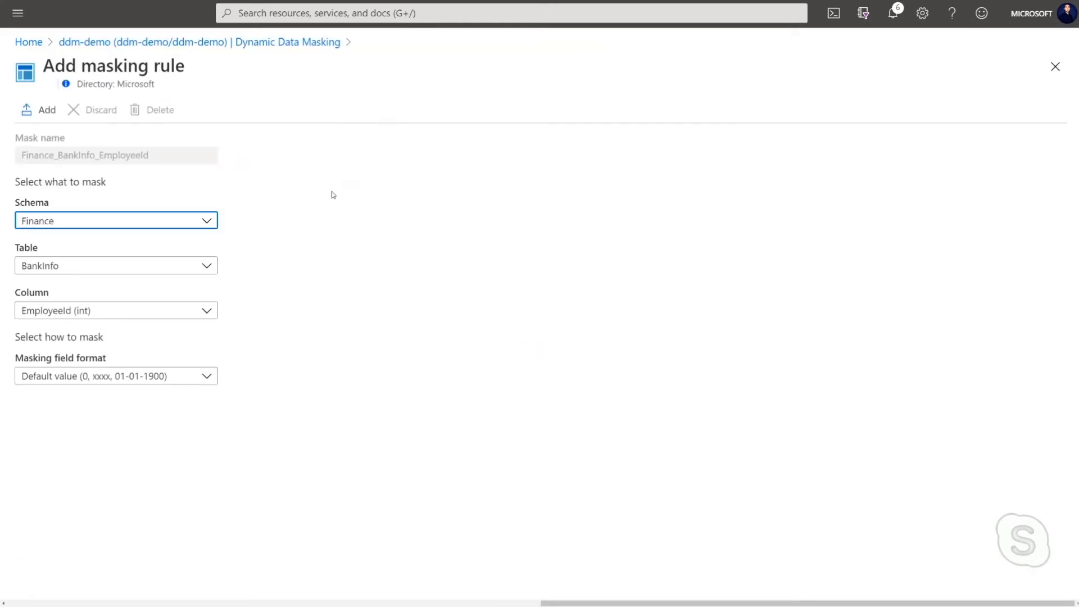
left_click(116, 264)
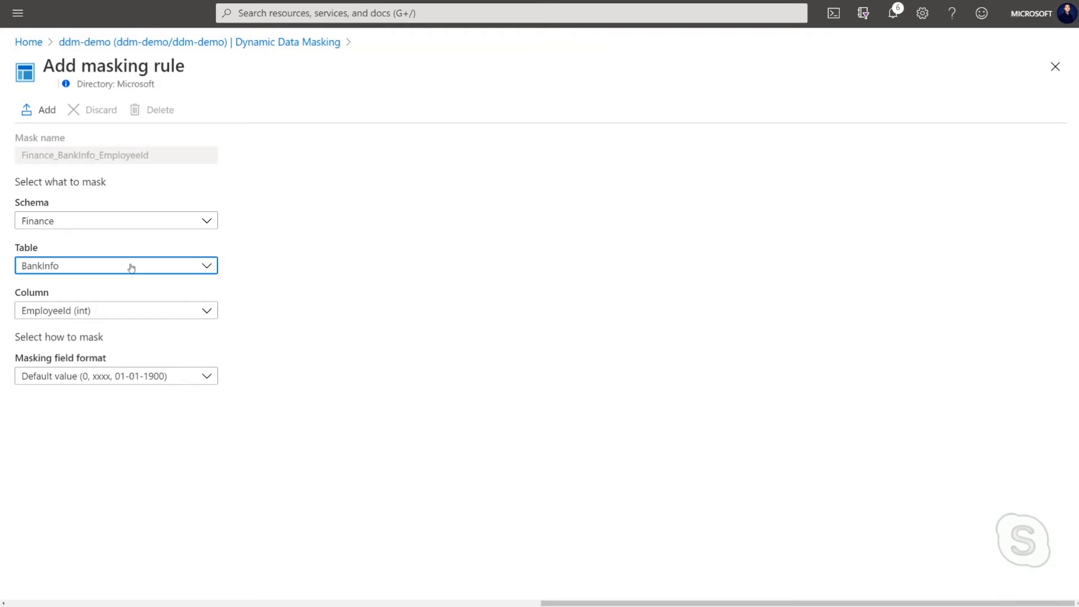
left_click(116, 266)
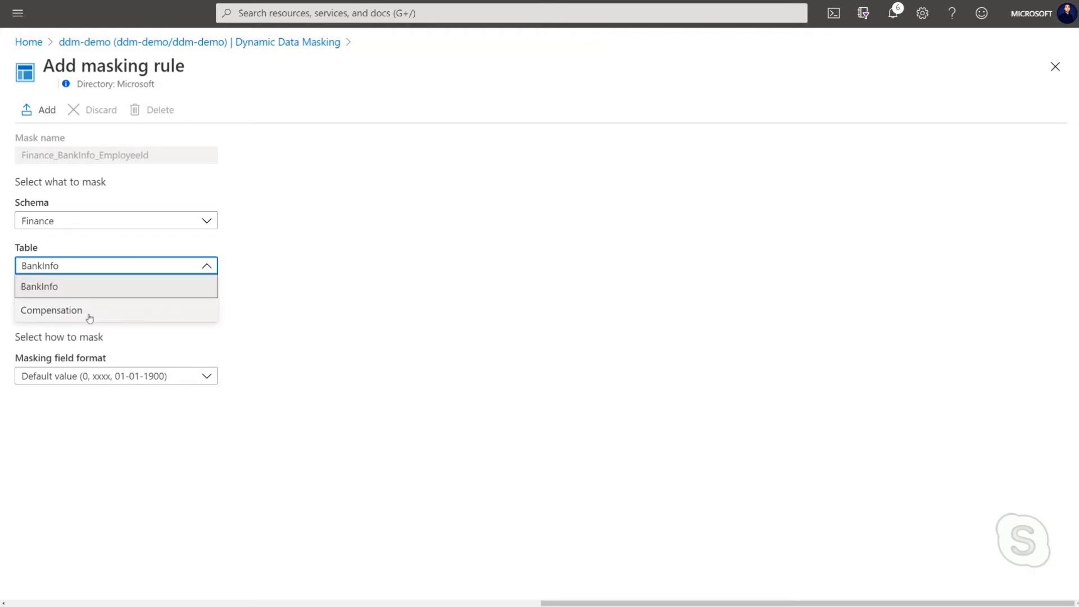
left_click(51, 310)
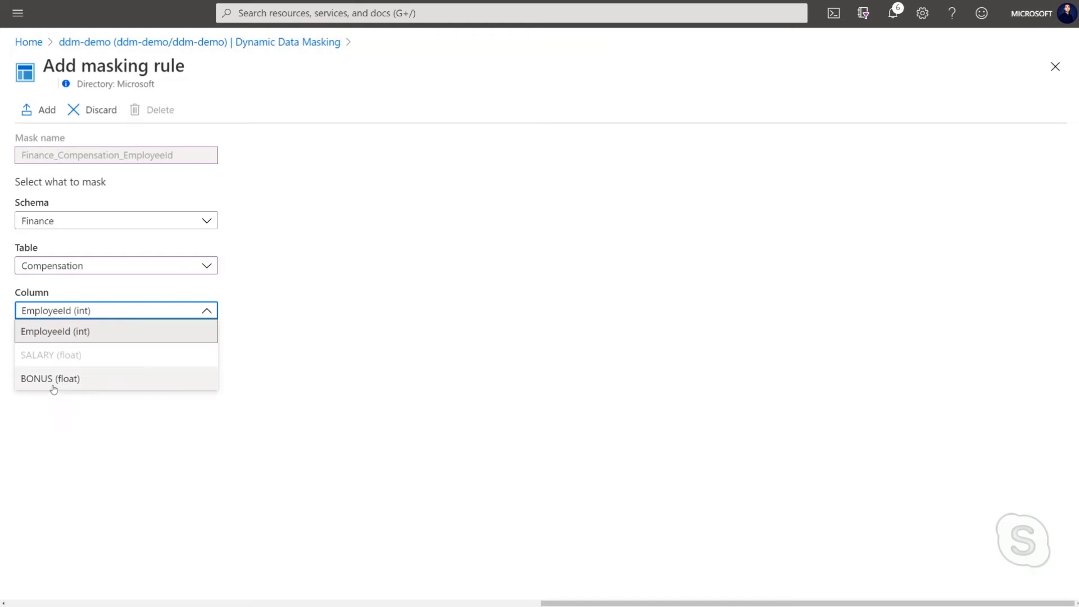
left_click(50, 379)
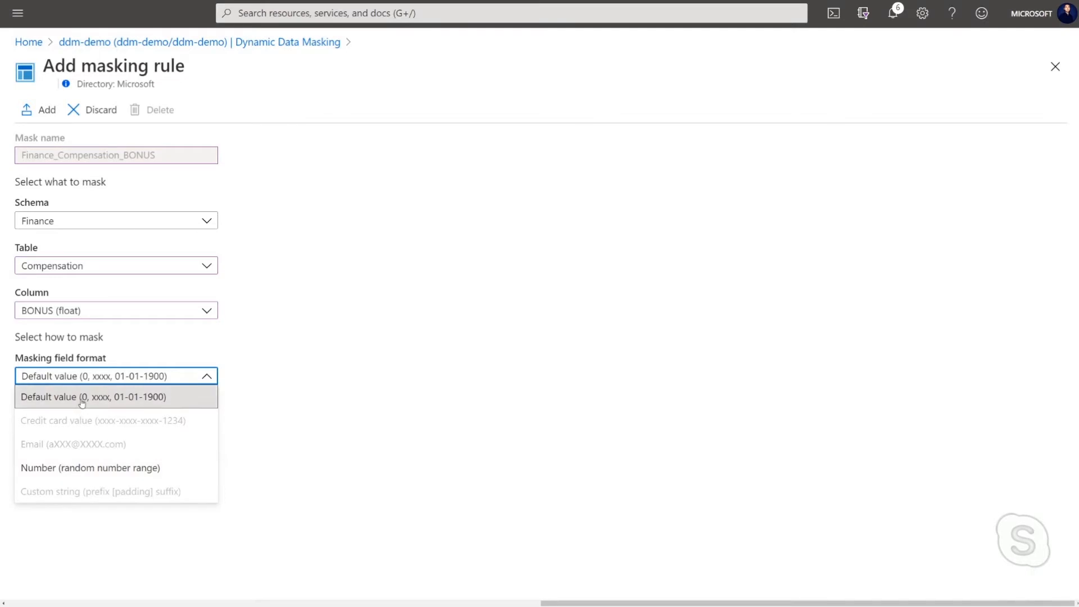
mouse_move(90, 467)
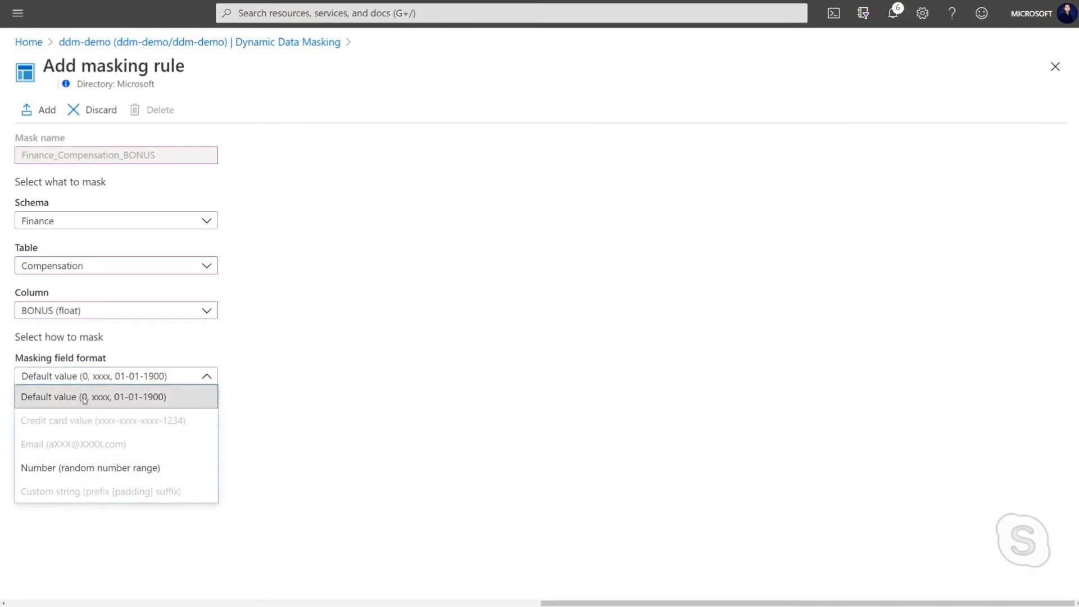
left_click(93, 397)
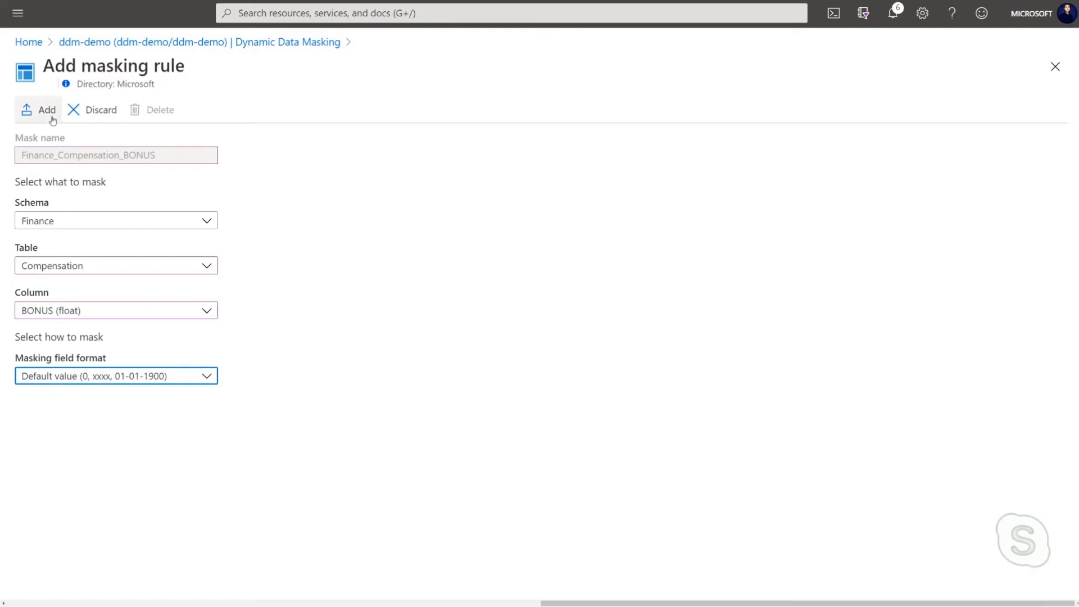
left_click(46, 111)
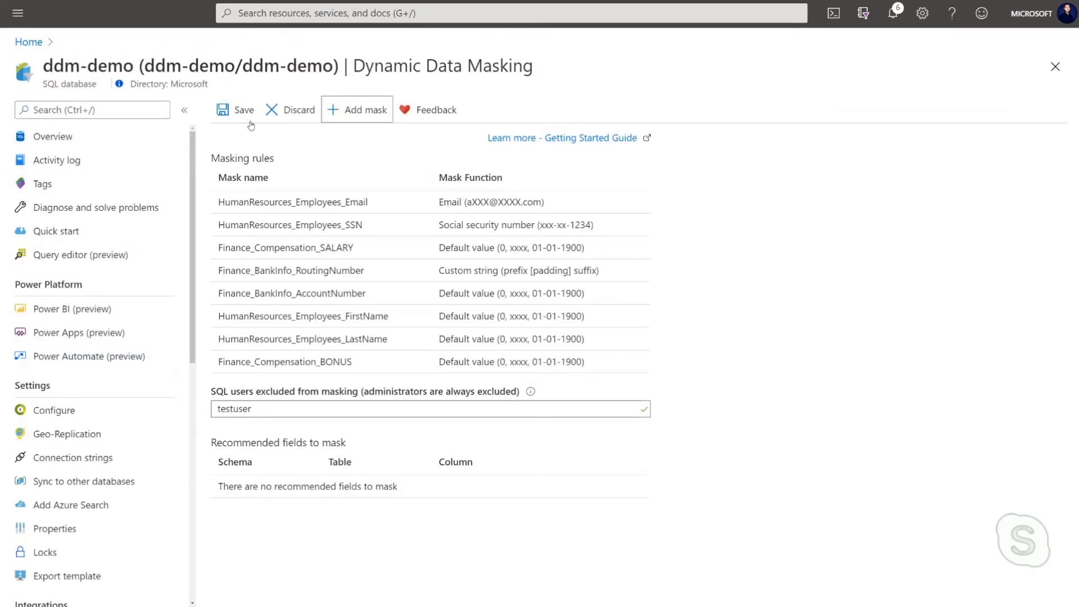
left_click(235, 109)
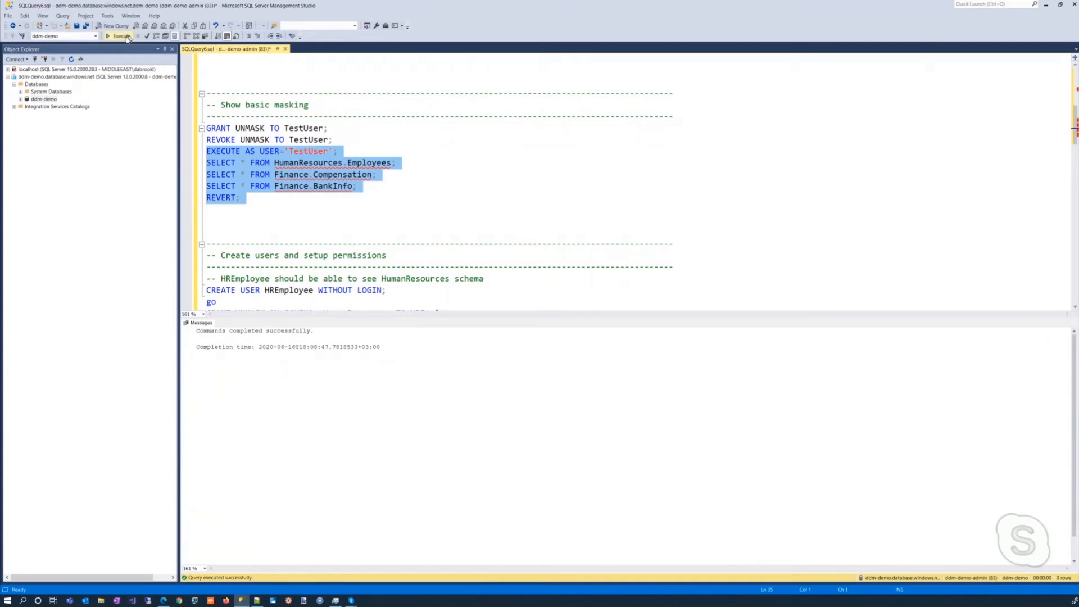
- Execute the TestUser EXECUTE AS through REVERT queries, returning masked names, emails, SSNs, salaries and accounts
left_click(117, 36)
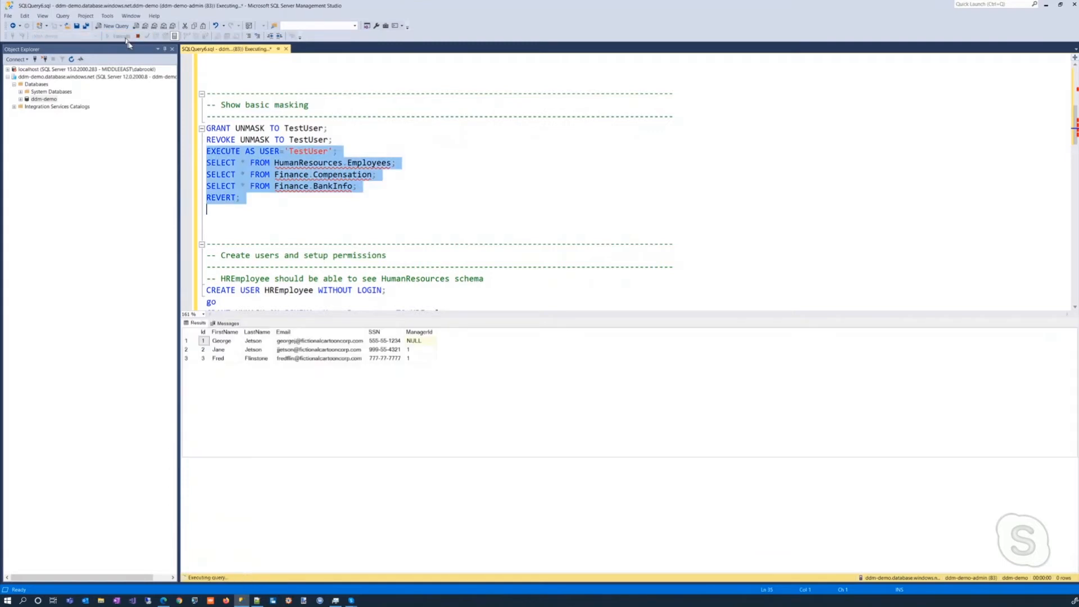
left_click(107, 36)
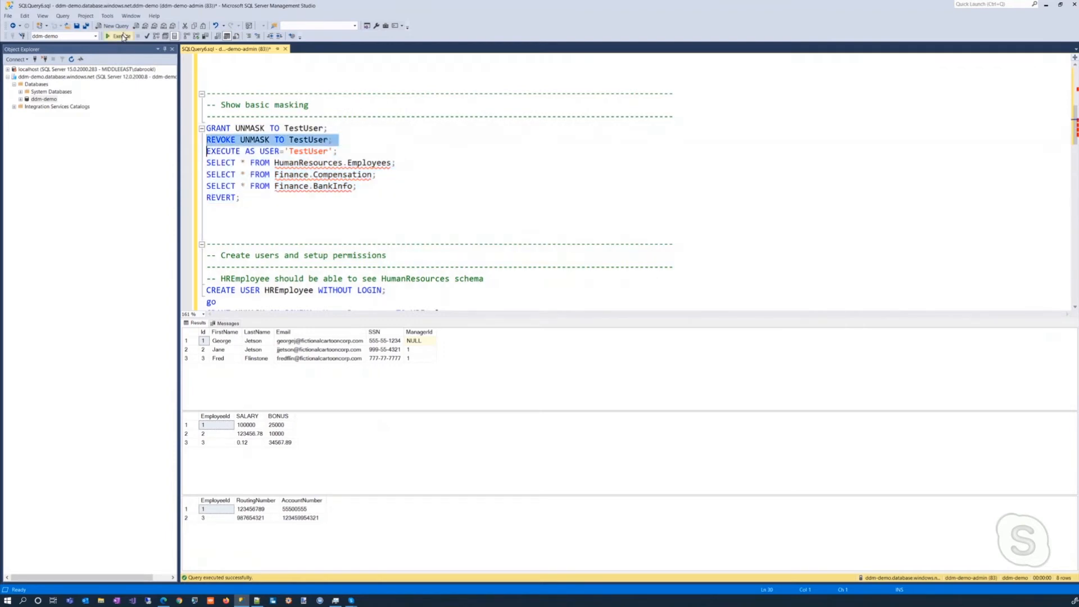
left_click(121, 35)
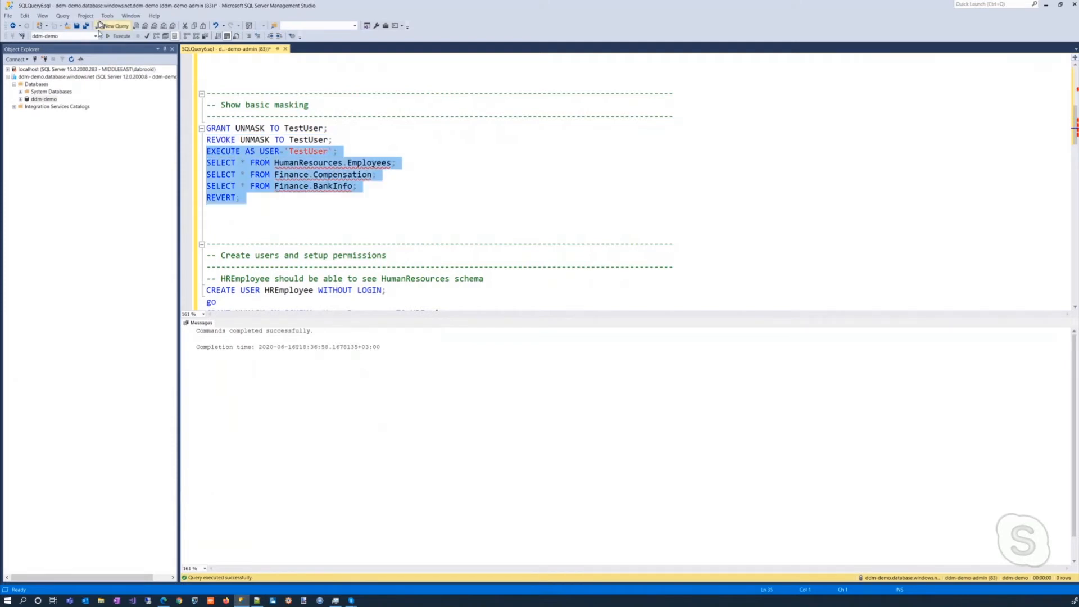
left_click(117, 36)
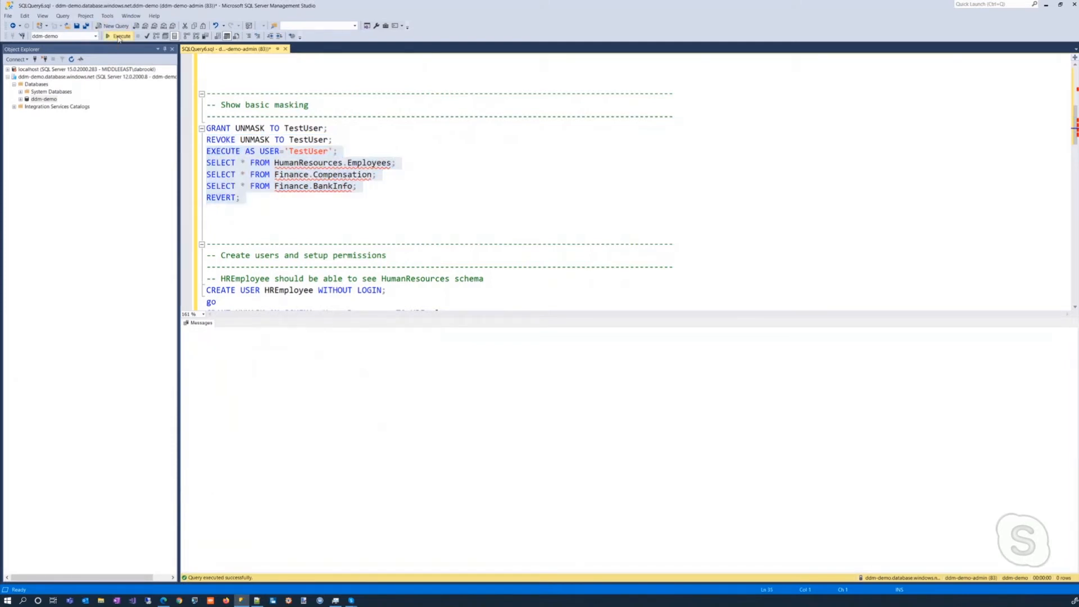
left_click(117, 36)
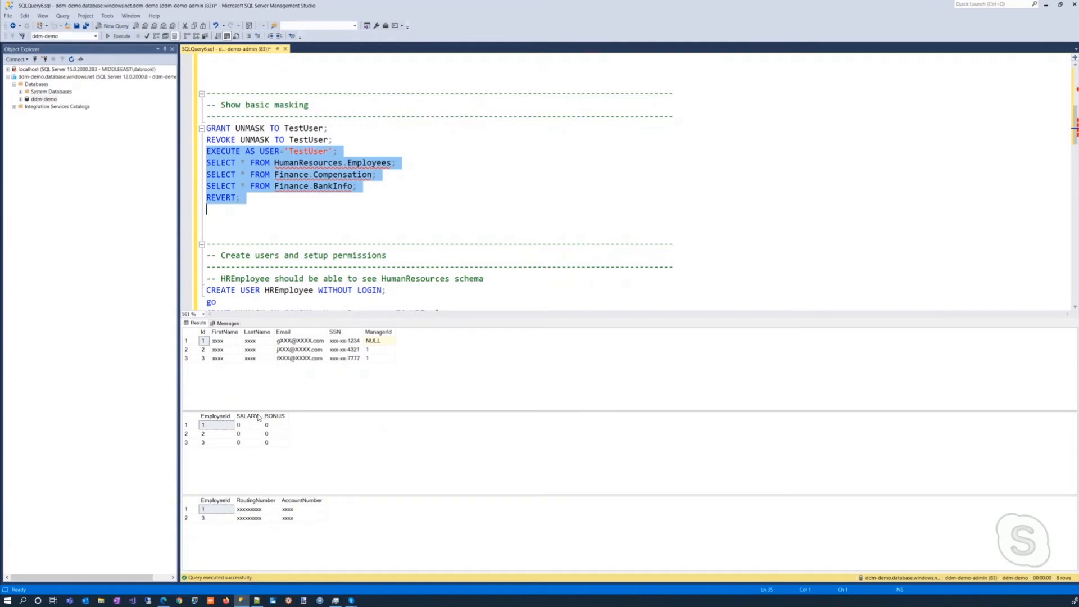
mouse_move(278, 521)
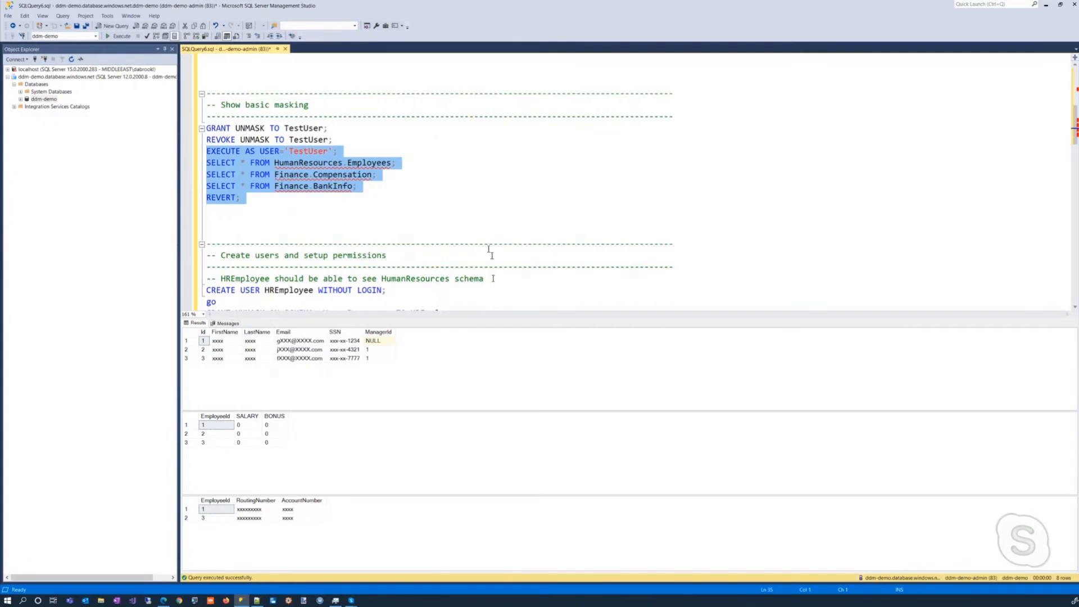
scroll("down", 3)
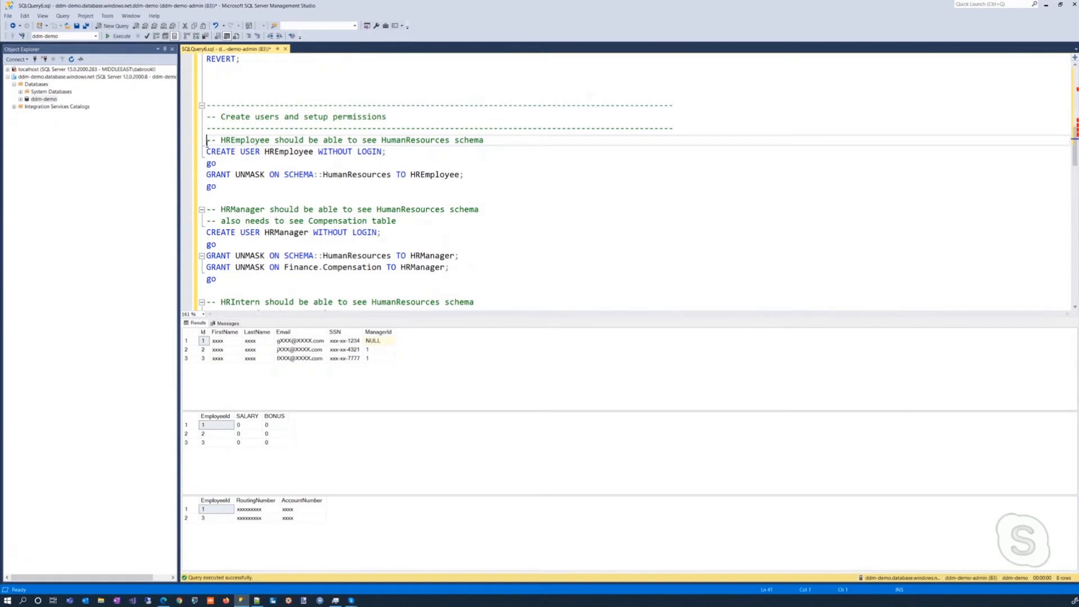
- Create the HREmployee and HRManager users with their UNMASK grants
left_click_drag(206, 140, 221, 197)
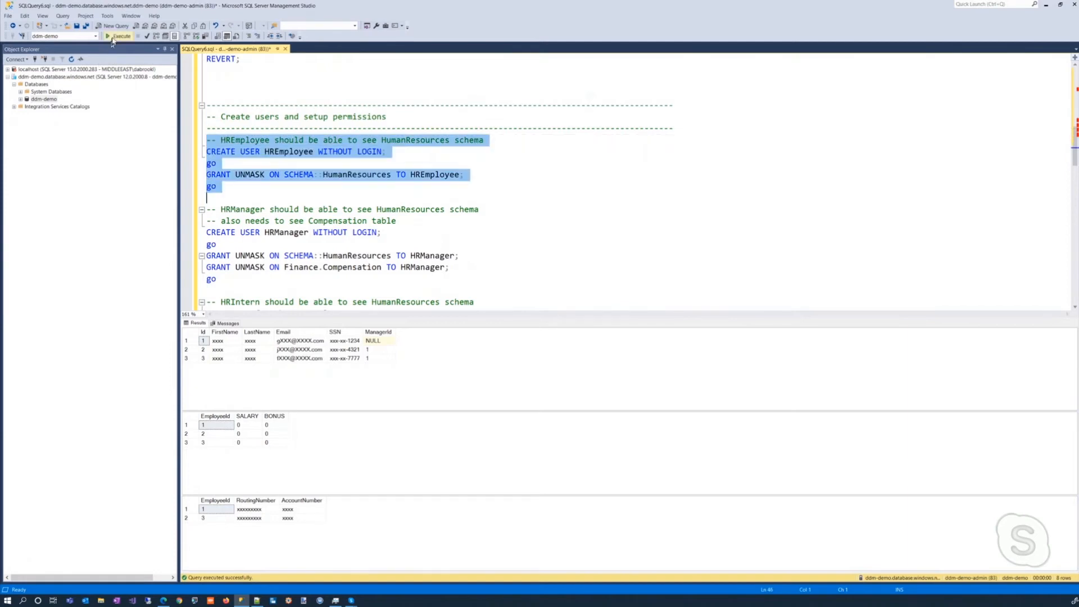
left_click(119, 36)
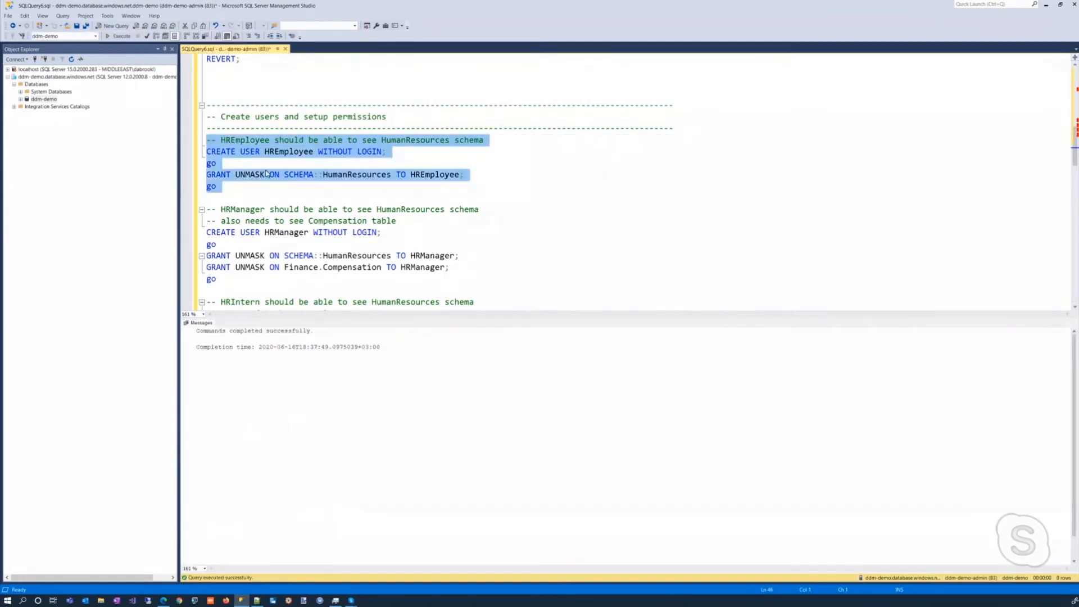
scroll("down", 3)
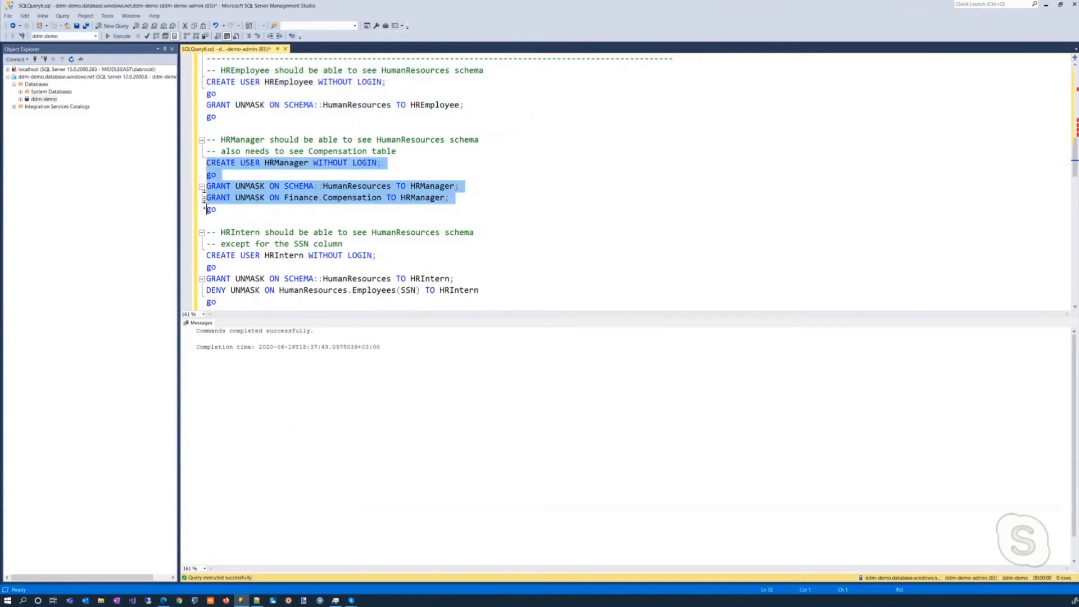
left_click(304, 171)
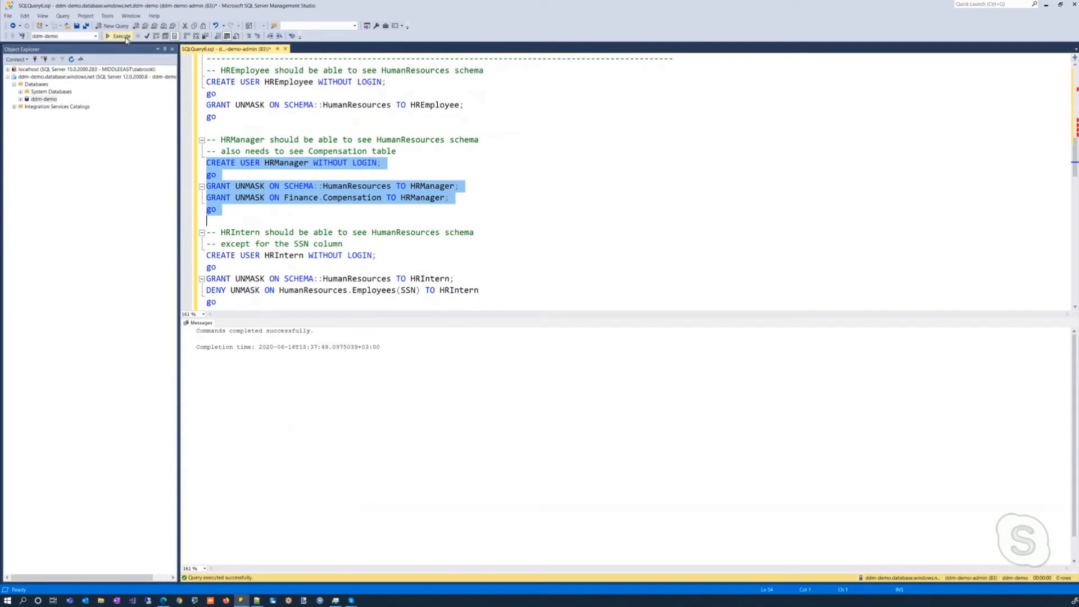
left_click(118, 36)
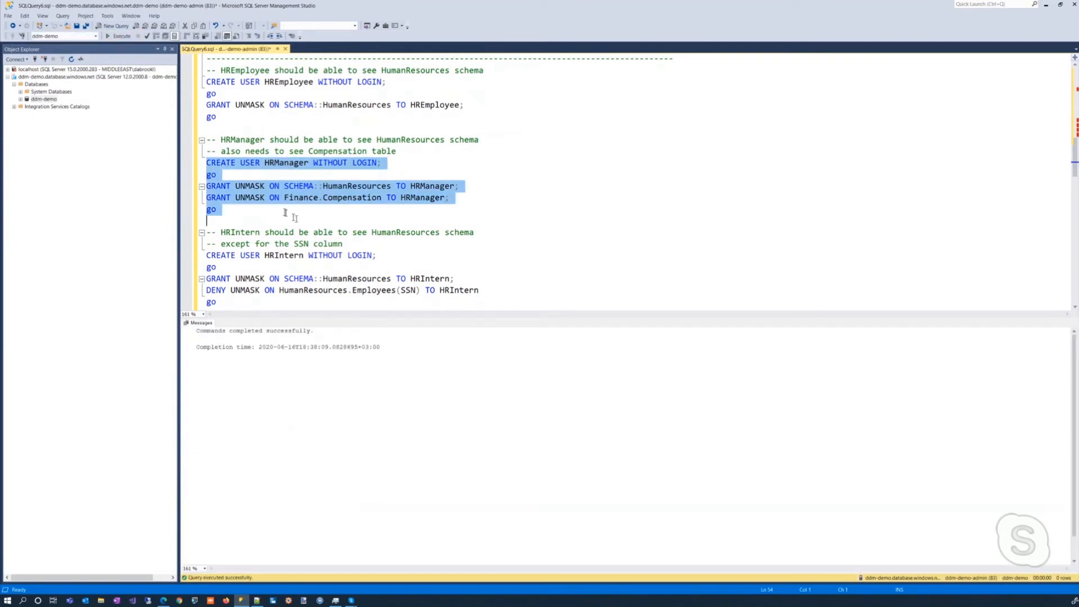
scroll("down", 3)
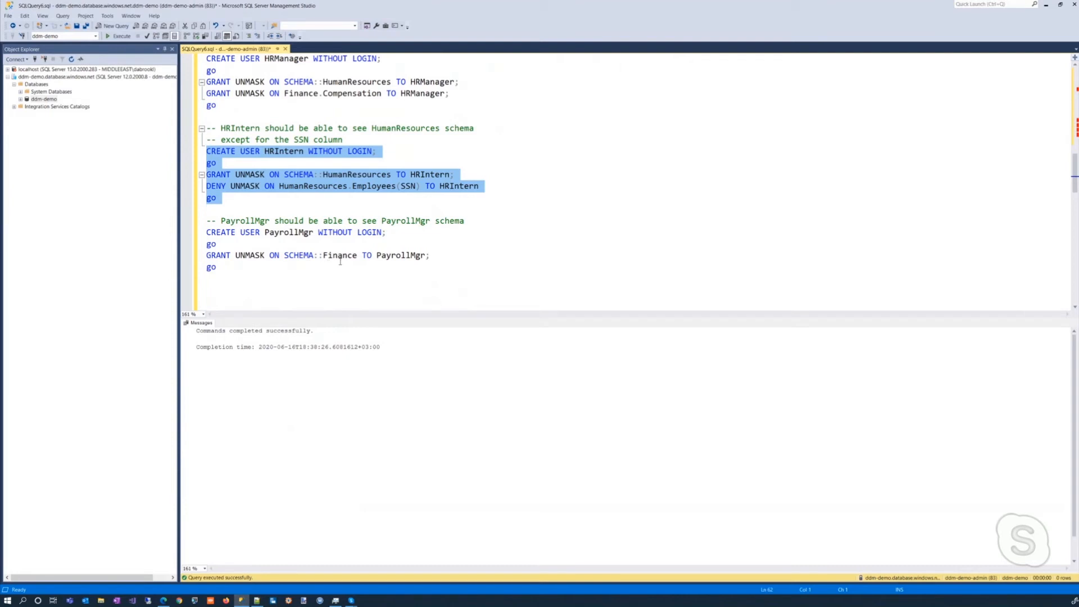
- Select the PayrollMgr CREATE USER and UNMASK permission statements
left_click(209, 232)
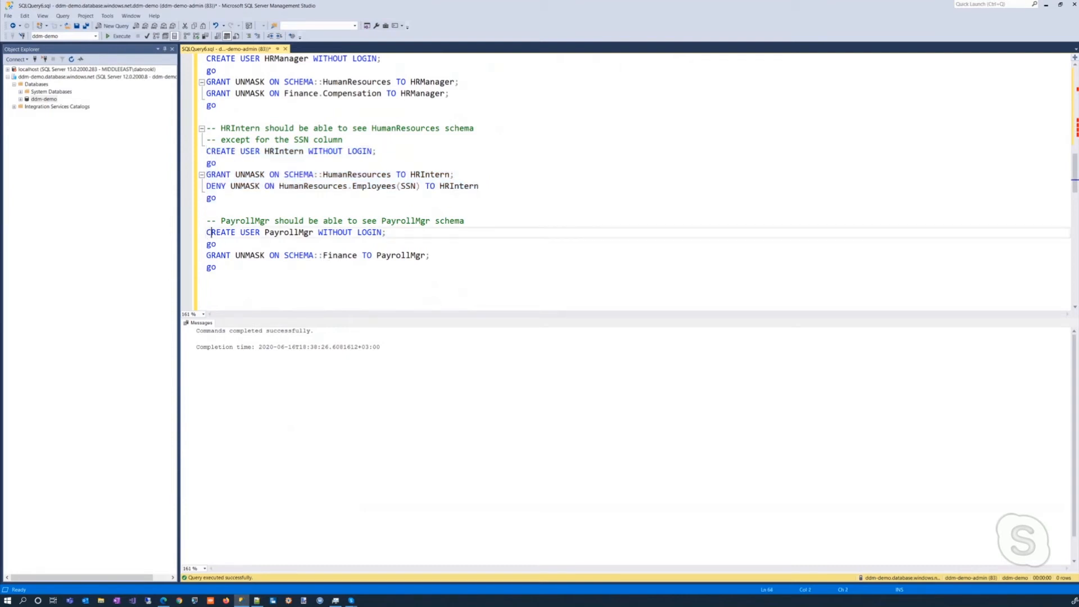
left_click(206, 233)
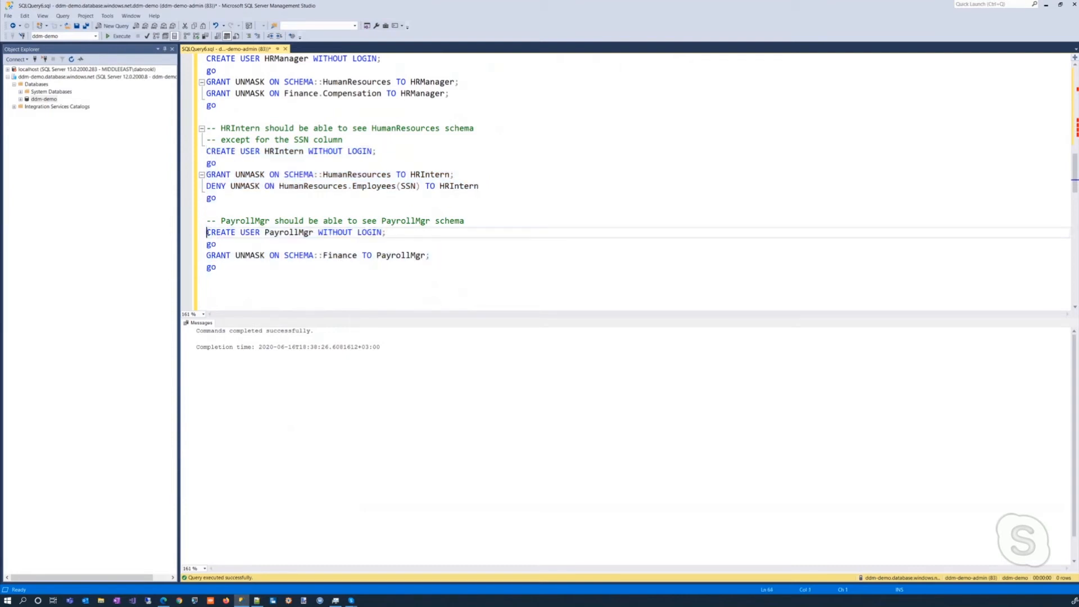
left_click_drag(206, 233, 221, 267)
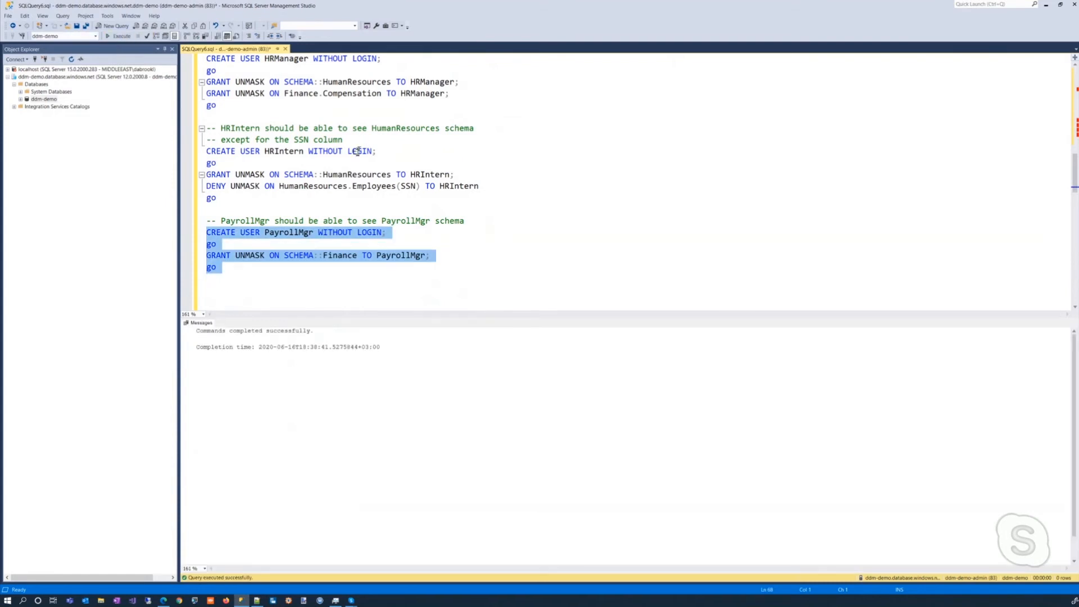
scroll("down", 3)
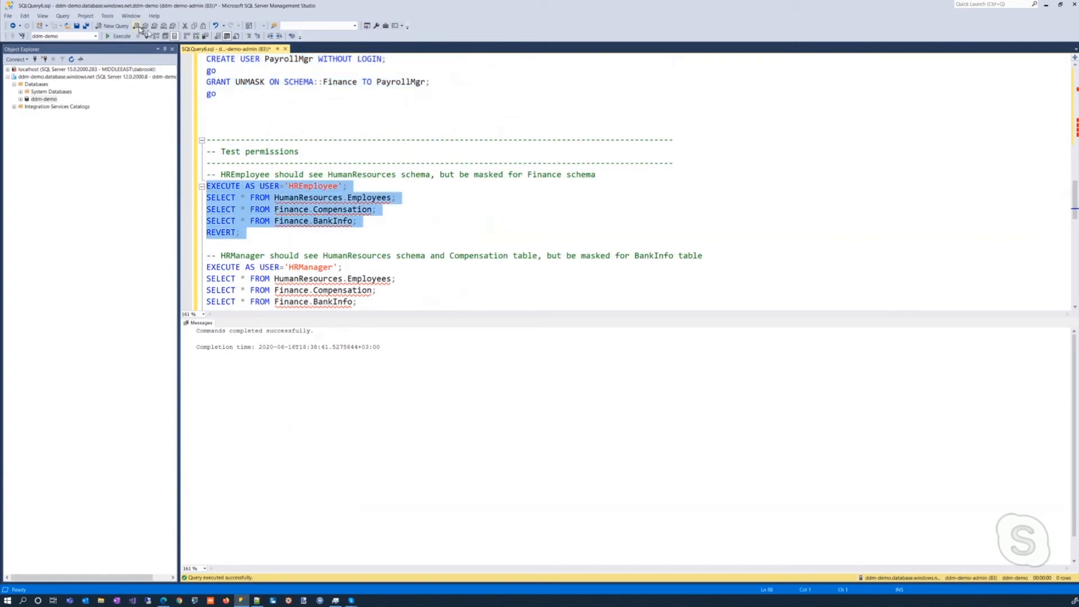
- Run the HREmployee test queries, then the HRManager test queries showing real salaries
left_click(116, 36)
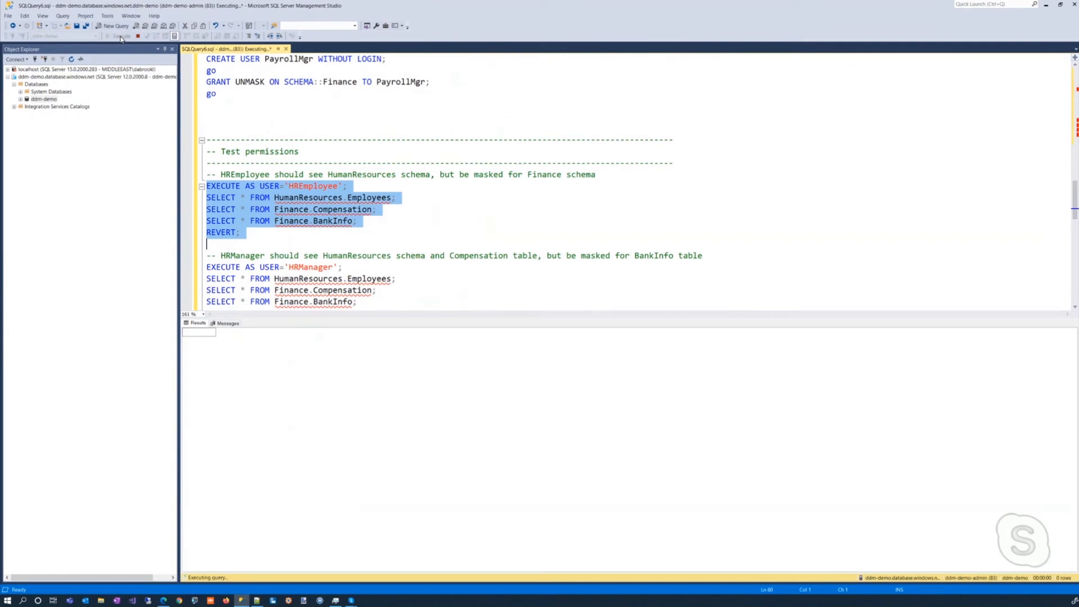
left_click(120, 36)
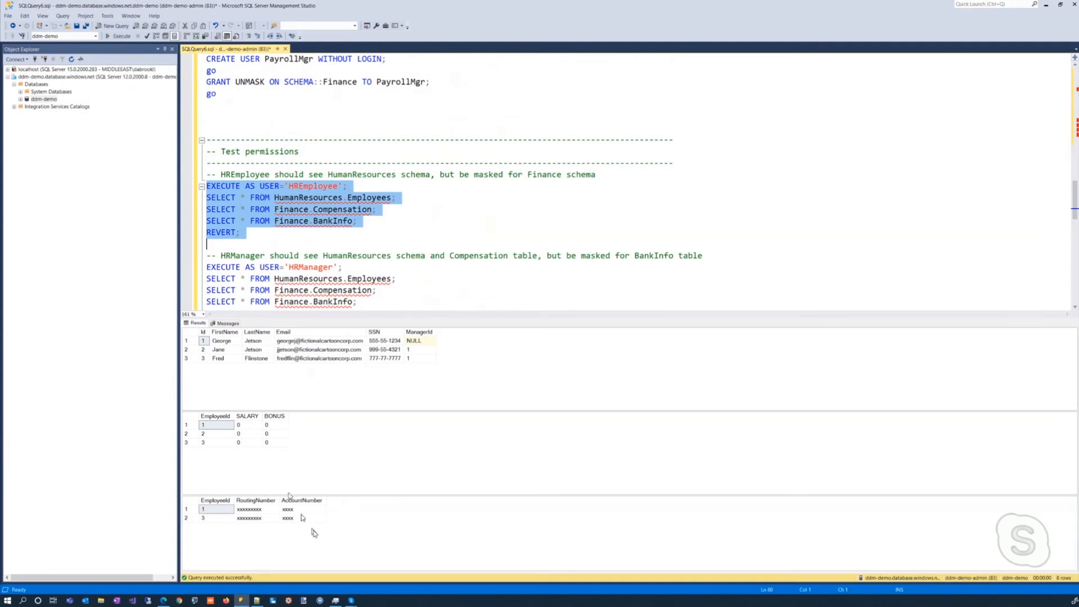
mouse_move(317, 532)
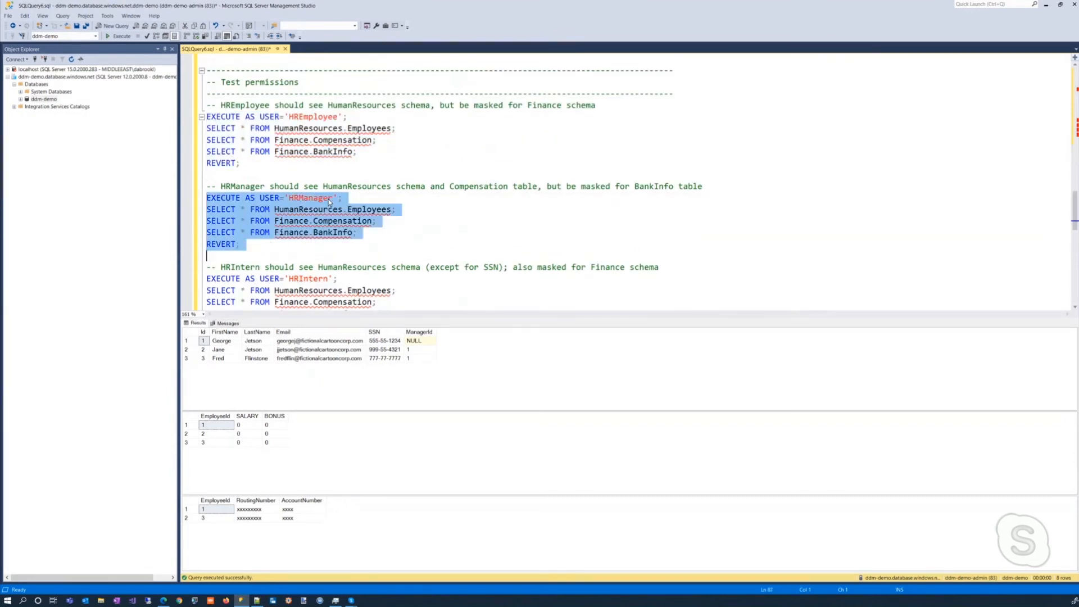
left_click(119, 36)
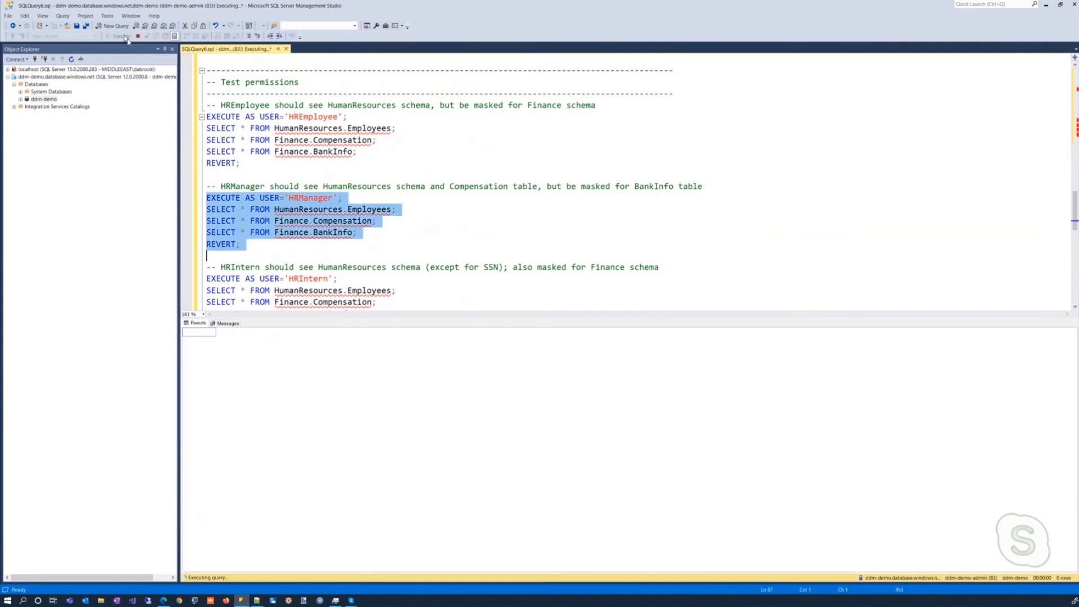
left_click(119, 36)
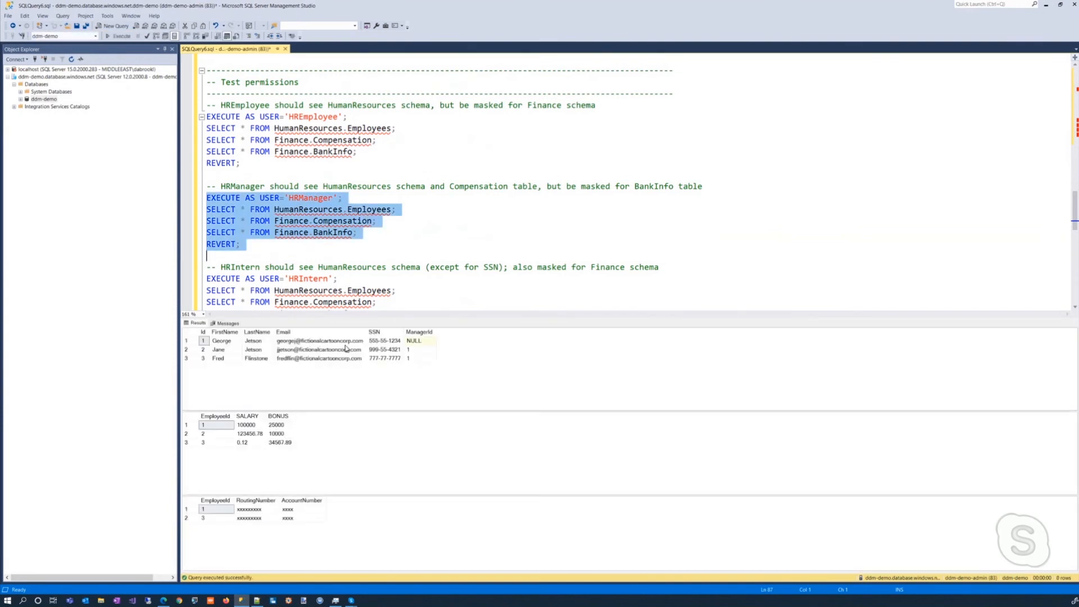
mouse_move(439, 360)
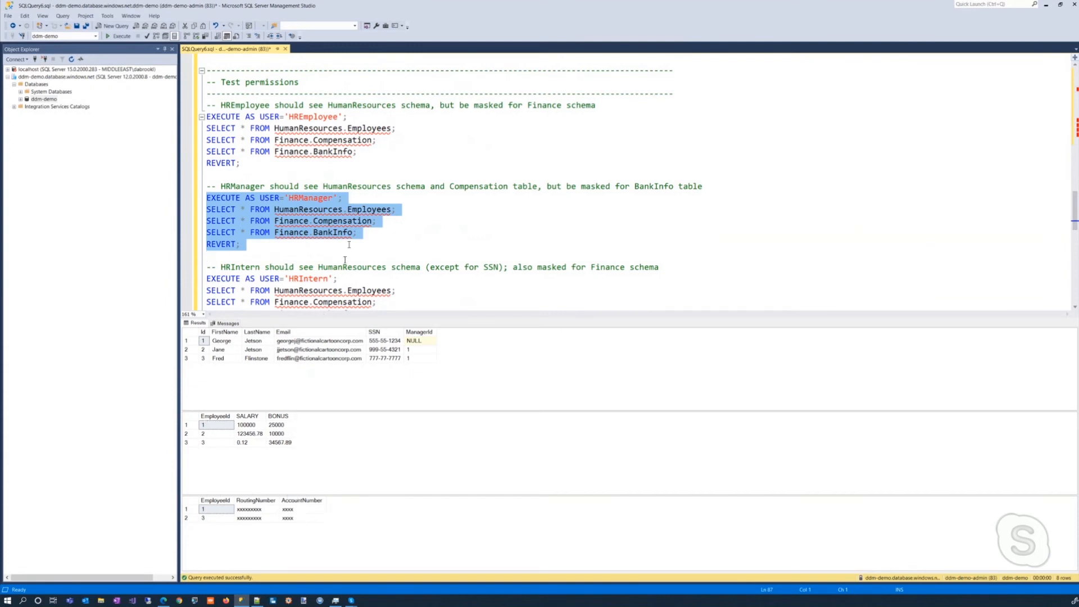
- Run the HRIntern test queries, showing SSNs, salaries and bank numbers masked
scroll("down", 3)
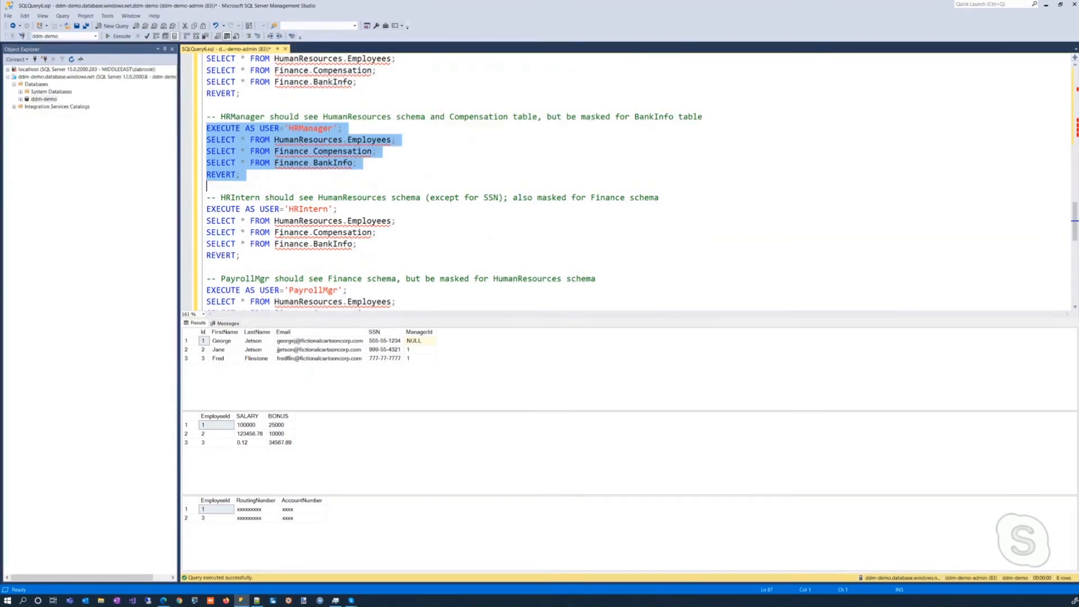
scroll("down", 3)
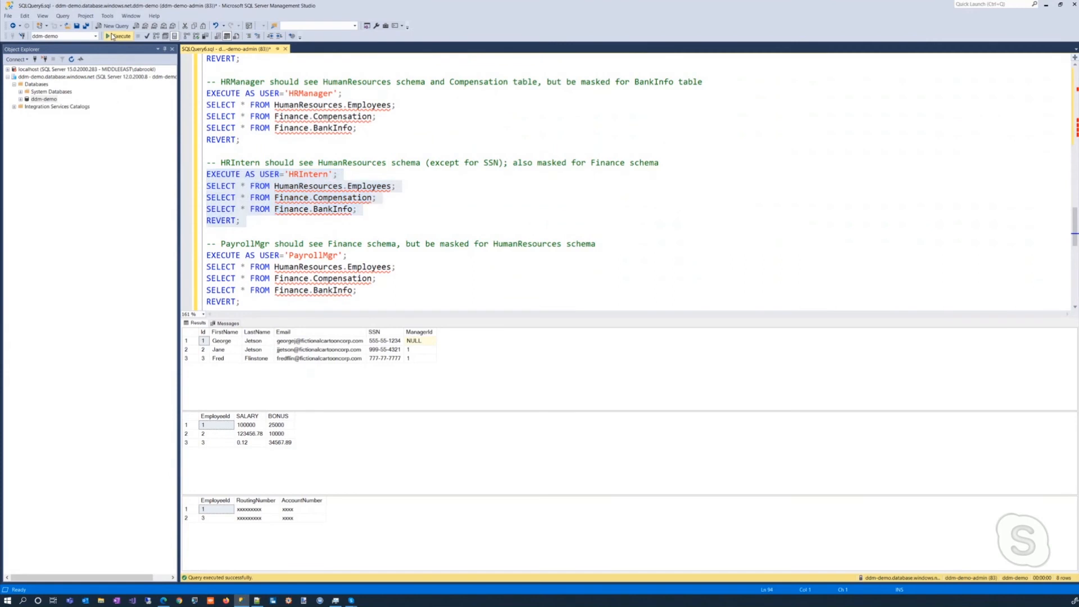
left_click(117, 36)
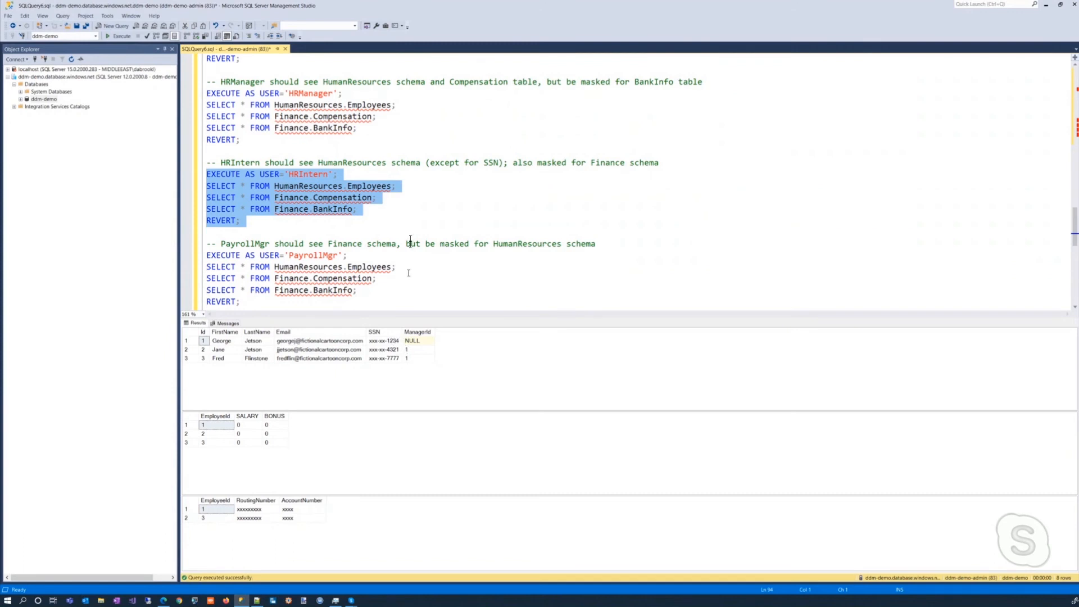
- Run the PayrollMgr test queries, showing masked names but real salaries and accounts
scroll("down", 3)
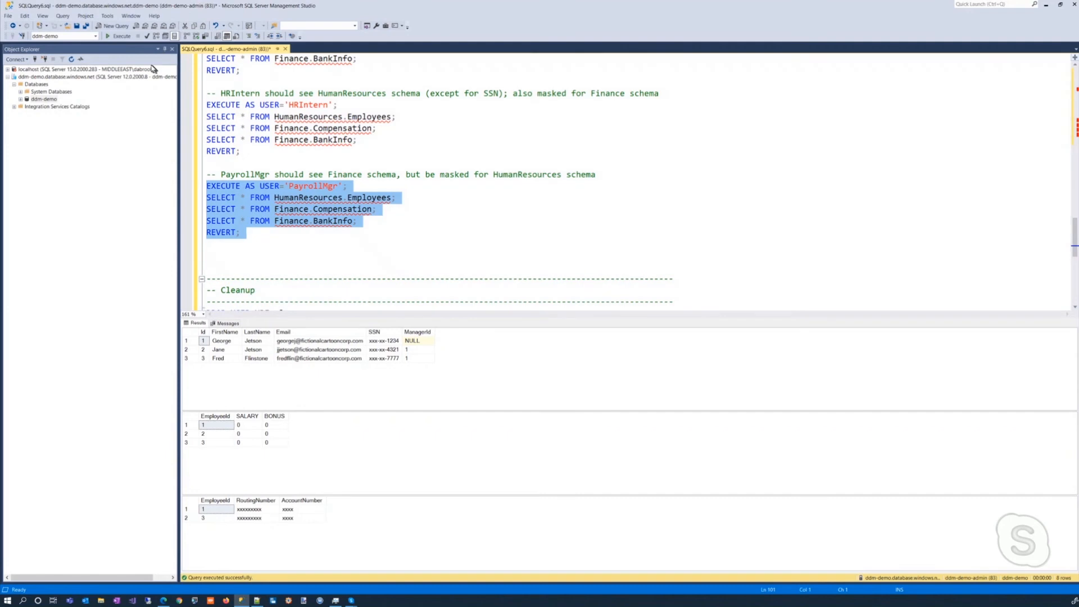
left_click(117, 36)
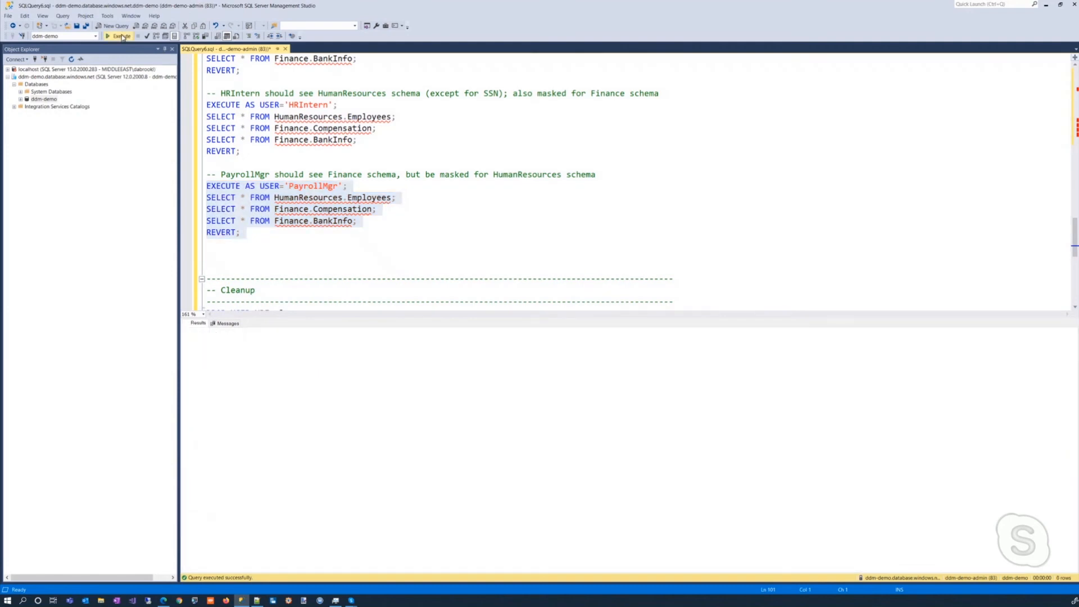
left_click(119, 36)
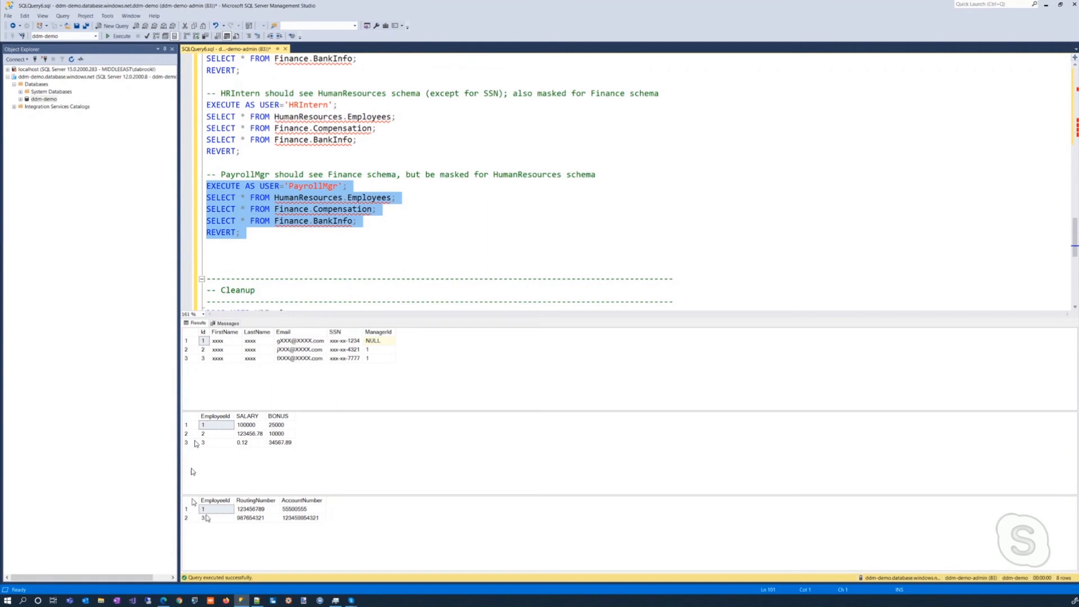
mouse_move(339, 538)
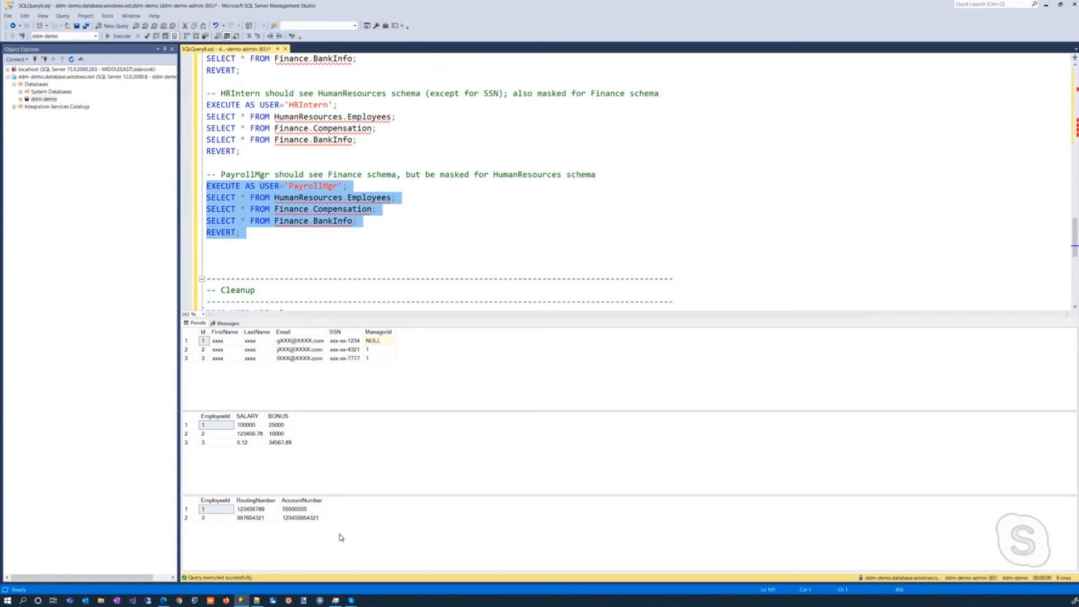
mouse_move(332, 484)
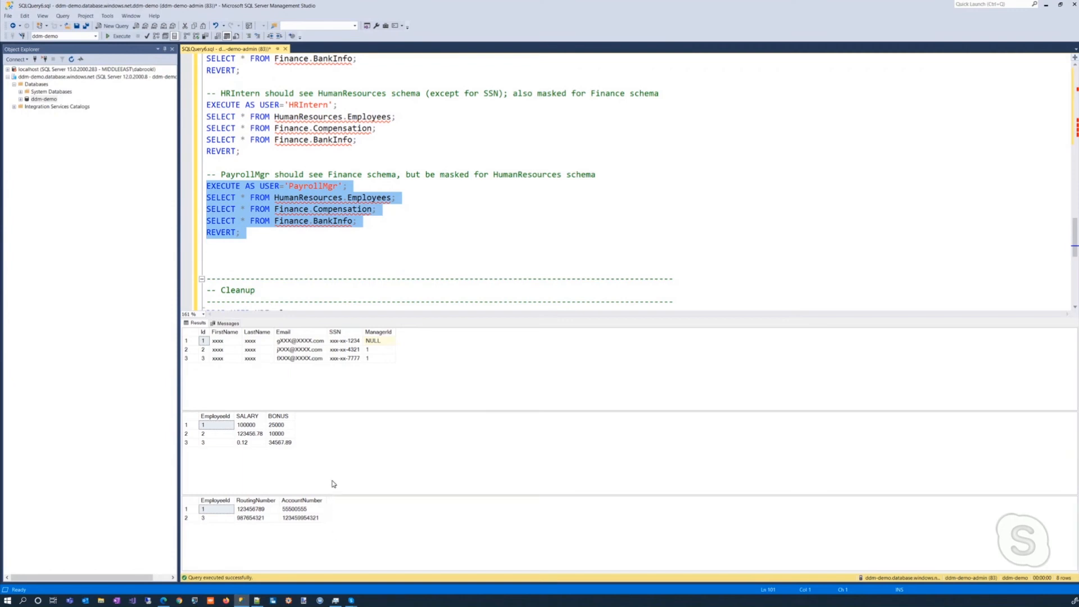